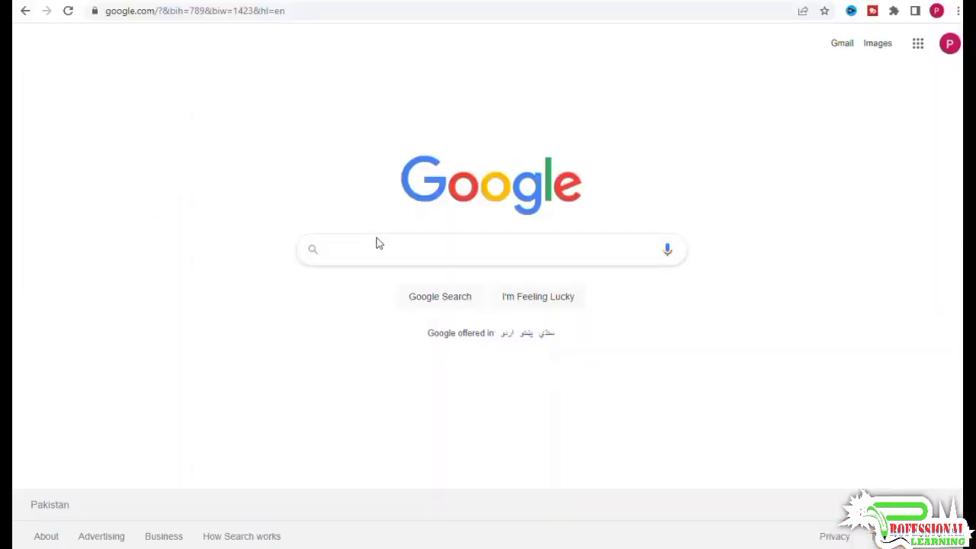
Step: Search Google for 'home insurance quotes' to bring up its results page
{"action": "type", "text": "home"}
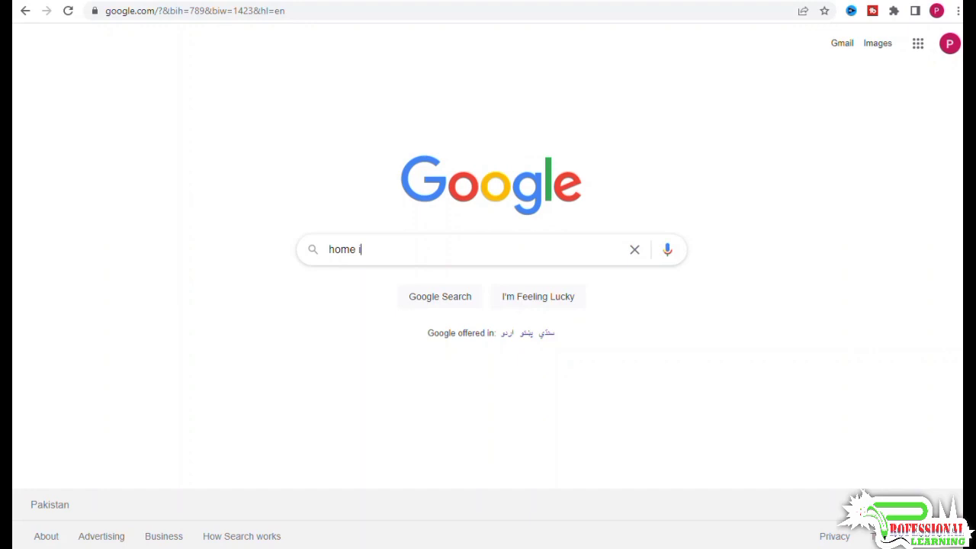
{"action": "type", "text": "nsurance"}
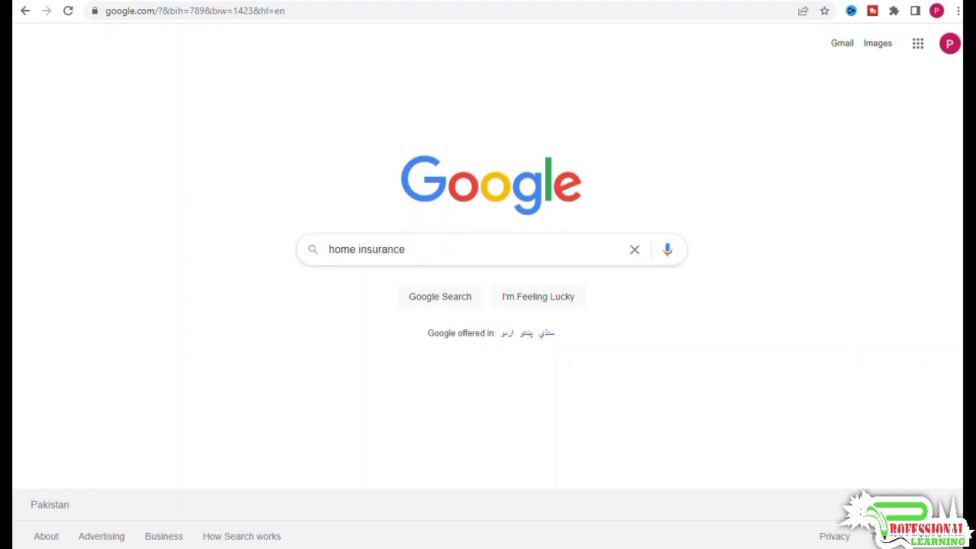
{"action": "type", "text": "quote"}
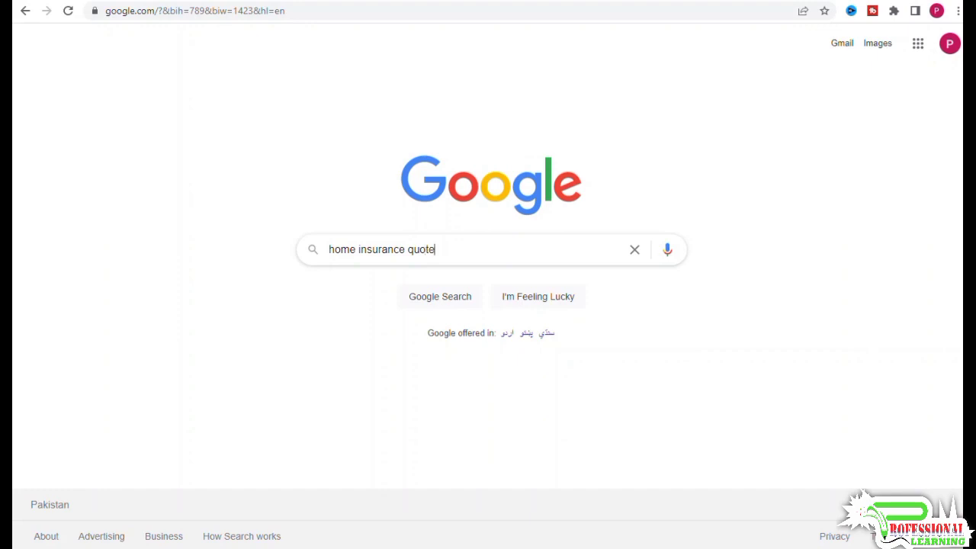
{"action": "type", "text": "s"}
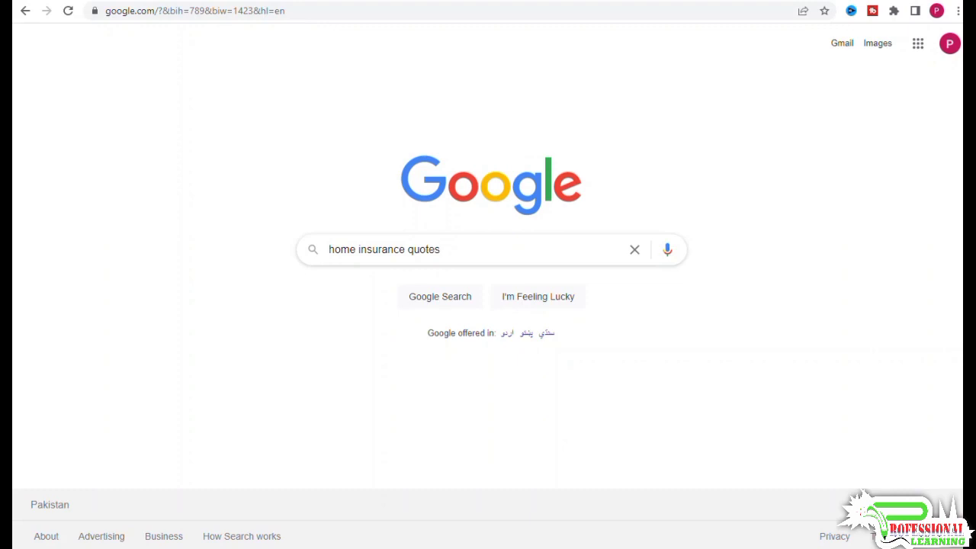
{"action": "left_click", "coordinate": [440, 296]}
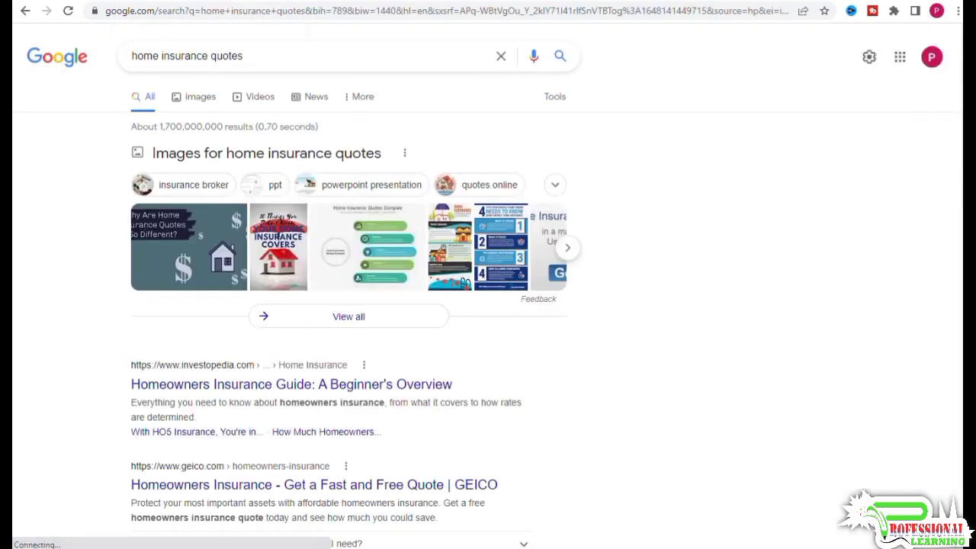
{"action": "scroll", "scroll_direction": "down", "scroll_amount": 3}
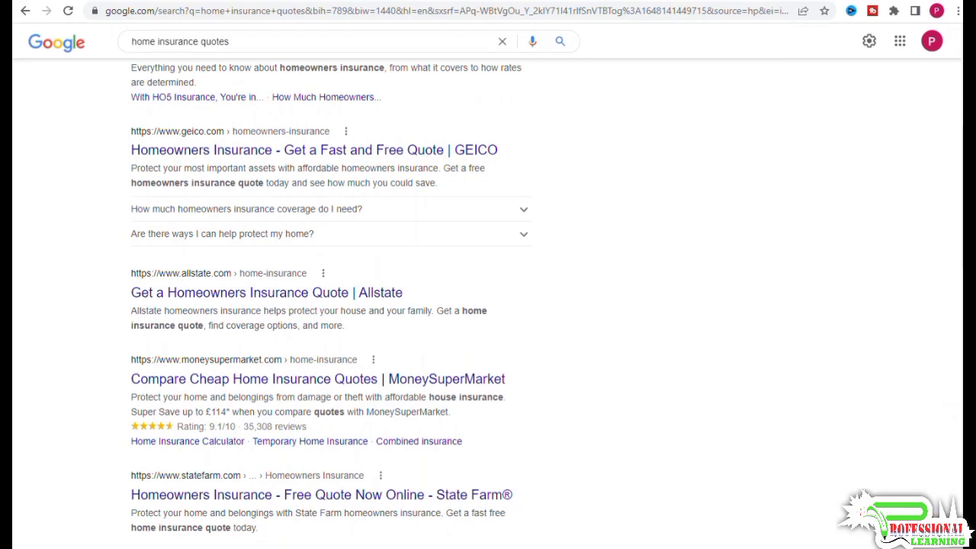
{"action": "scroll", "scroll_direction": "up", "scroll_amount": 3}
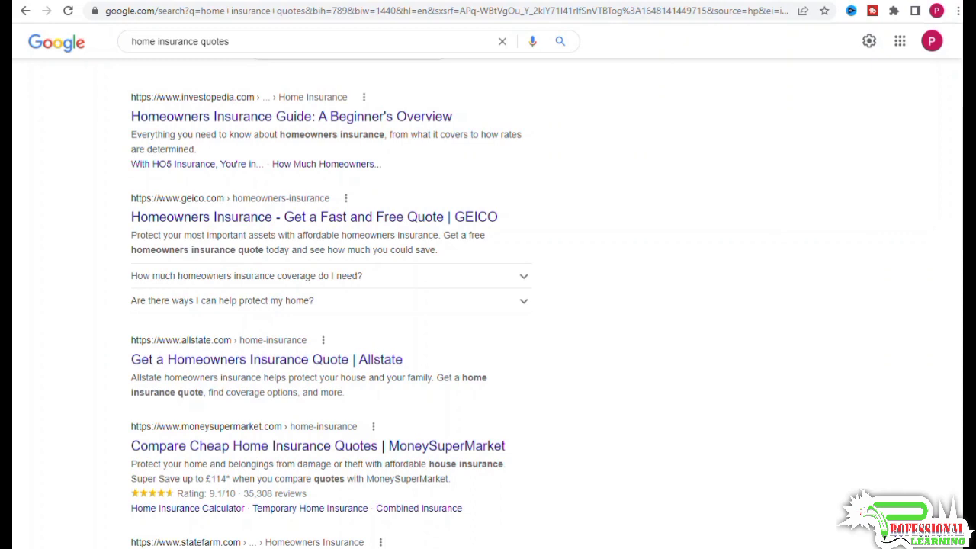
{"action": "mouse_move", "coordinate": [351, 216]}
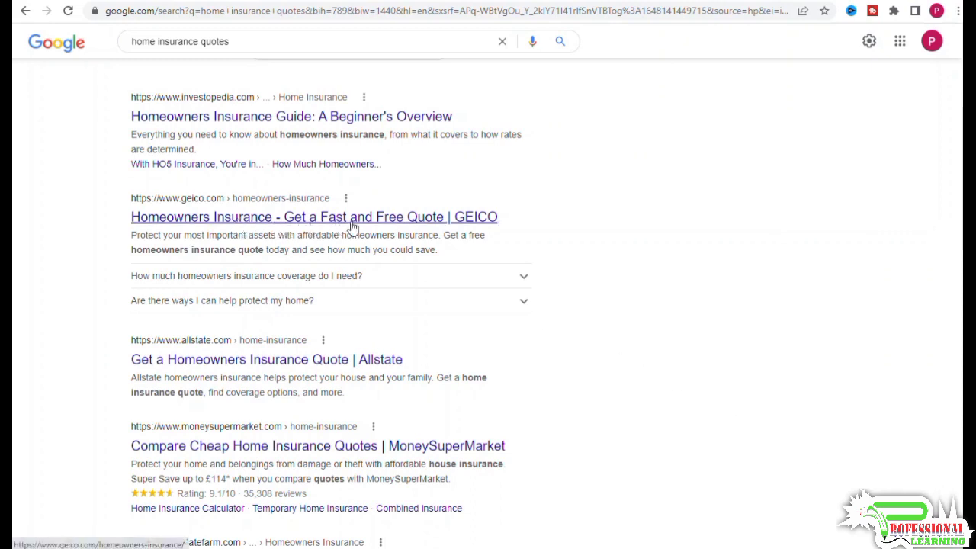
{"action": "mouse_move", "coordinate": [593, 269]}
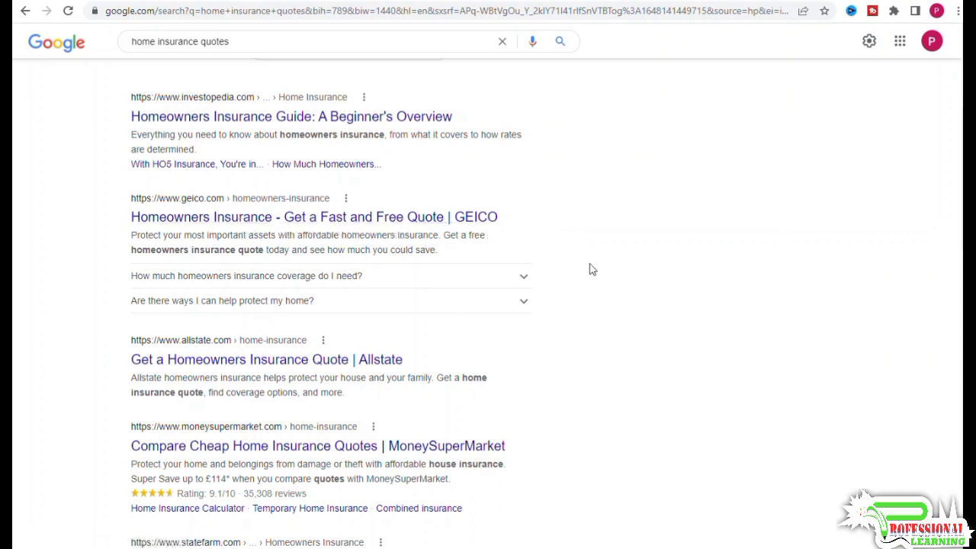
{"action": "mouse_move", "coordinate": [588, 297]}
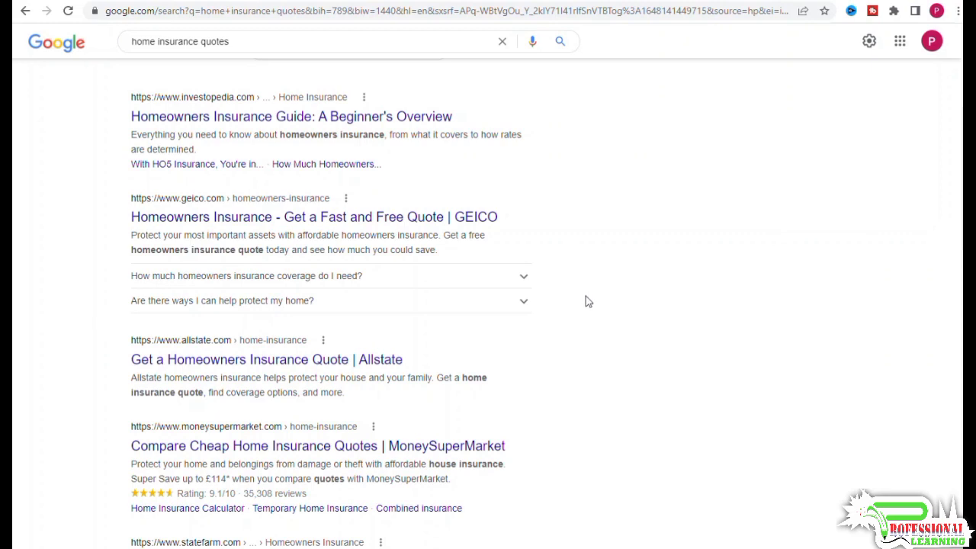
{"action": "mouse_move", "coordinate": [309, 446]}
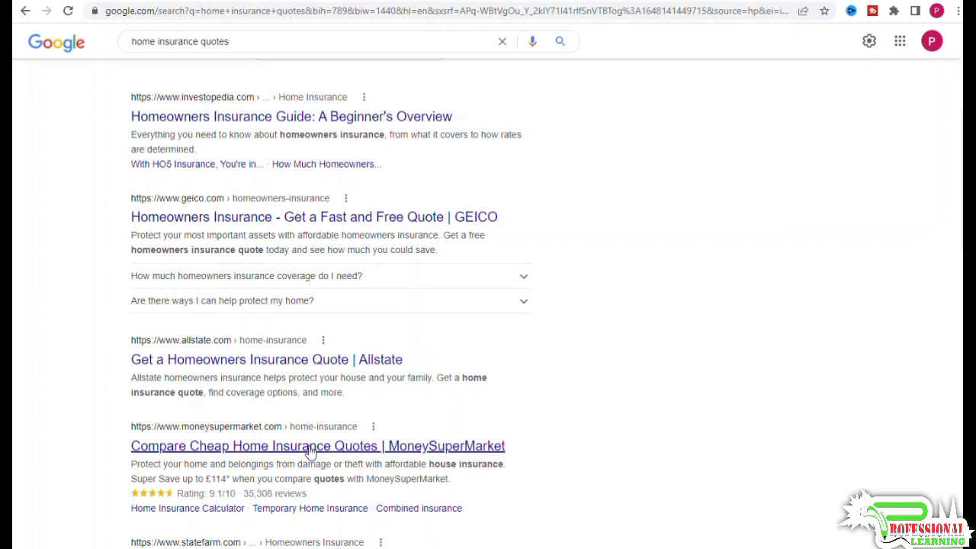
{"action": "mouse_move", "coordinate": [512, 426]}
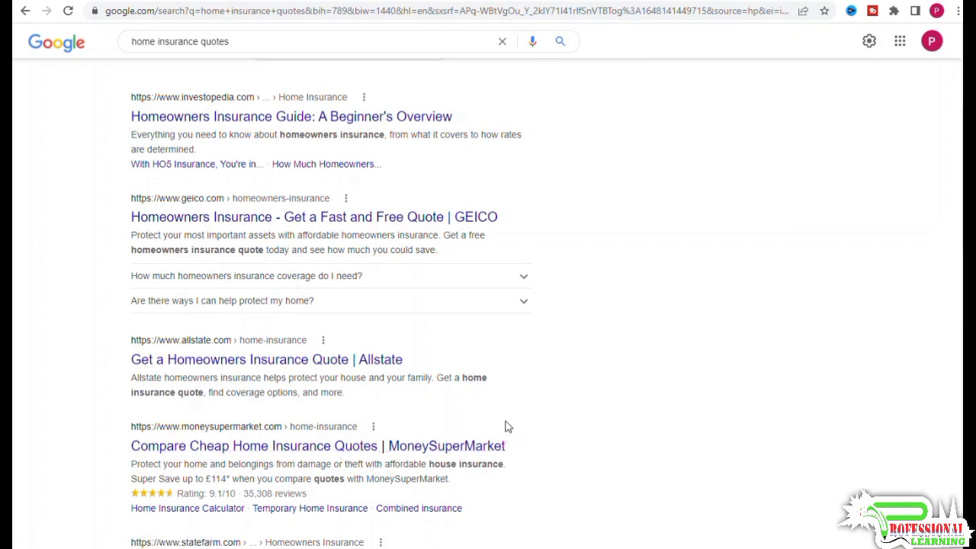
{"action": "scroll", "scroll_direction": "down", "scroll_amount": 3}
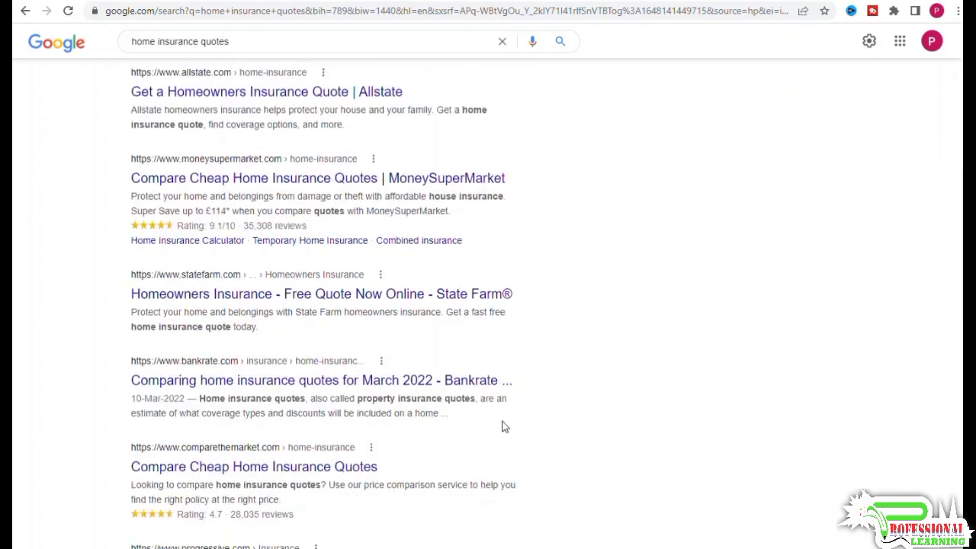
{"action": "scroll", "scroll_direction": "down", "scroll_amount": 3}
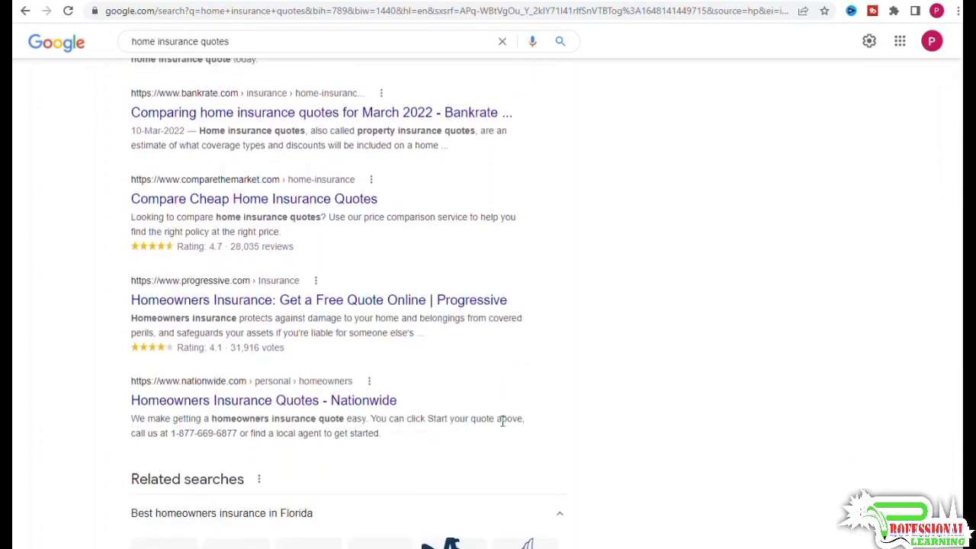
{"action": "scroll", "scroll_direction": "up", "scroll_amount": 3}
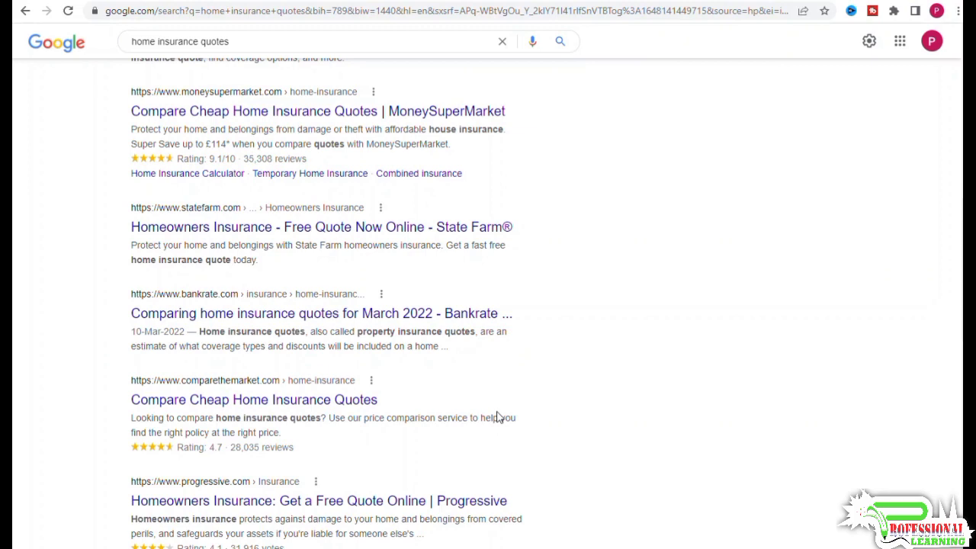
{"action": "mouse_move", "coordinate": [472, 414]}
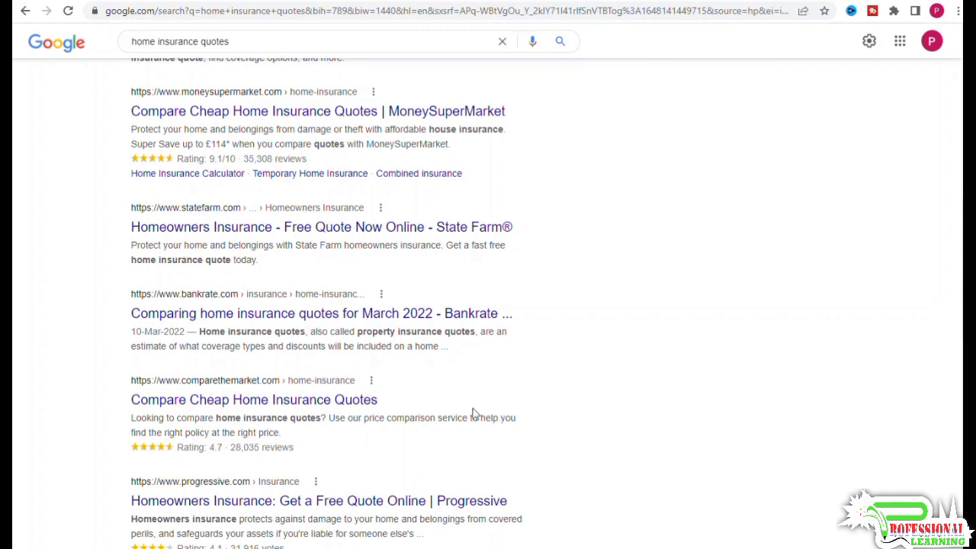
{"action": "scroll", "scroll_direction": "down", "scroll_amount": 3}
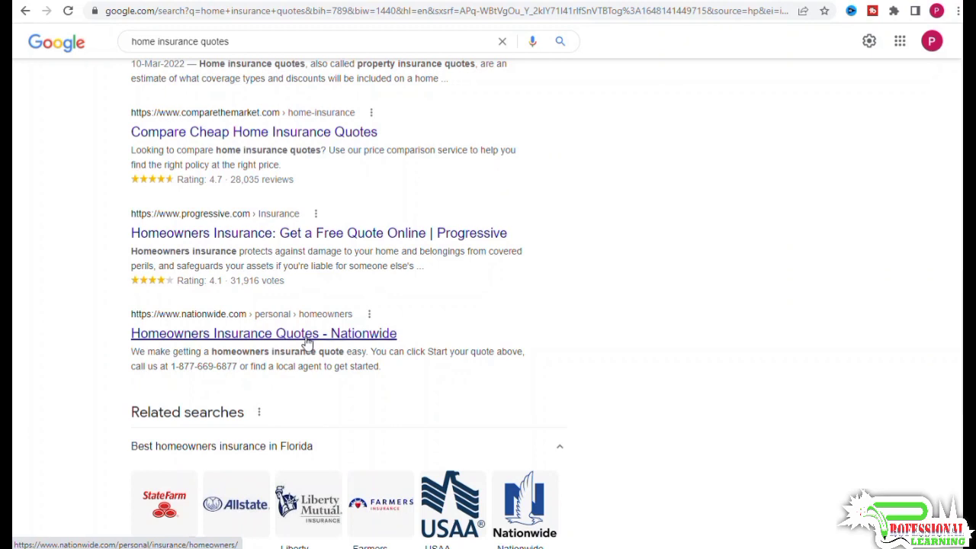
{"action": "mouse_move", "coordinate": [292, 337]}
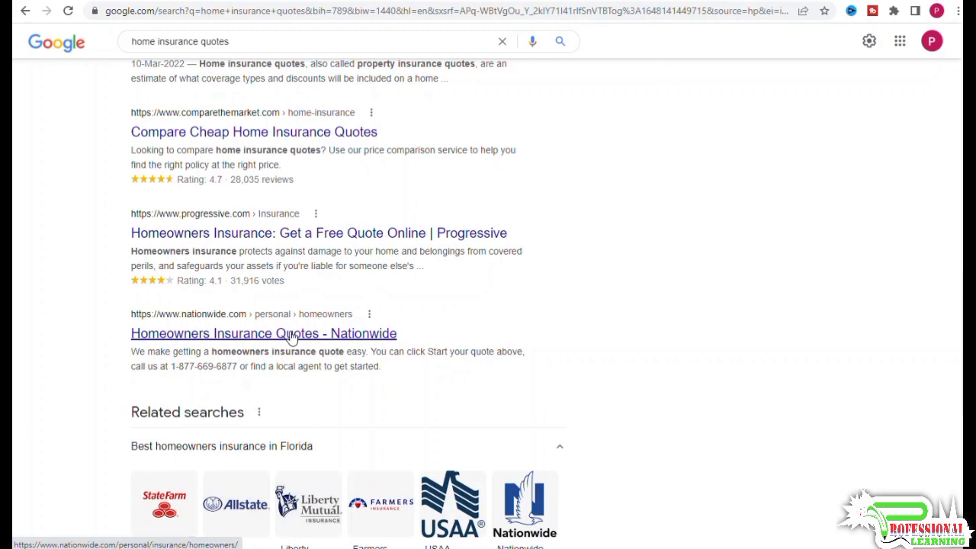
{"action": "mouse_move", "coordinate": [288, 351]}
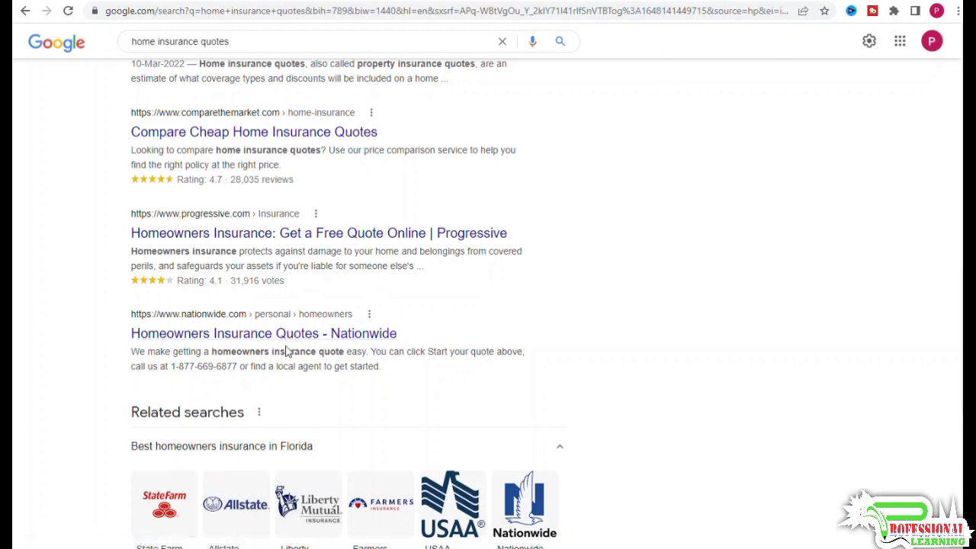
{"action": "mouse_move", "coordinate": [263, 333]}
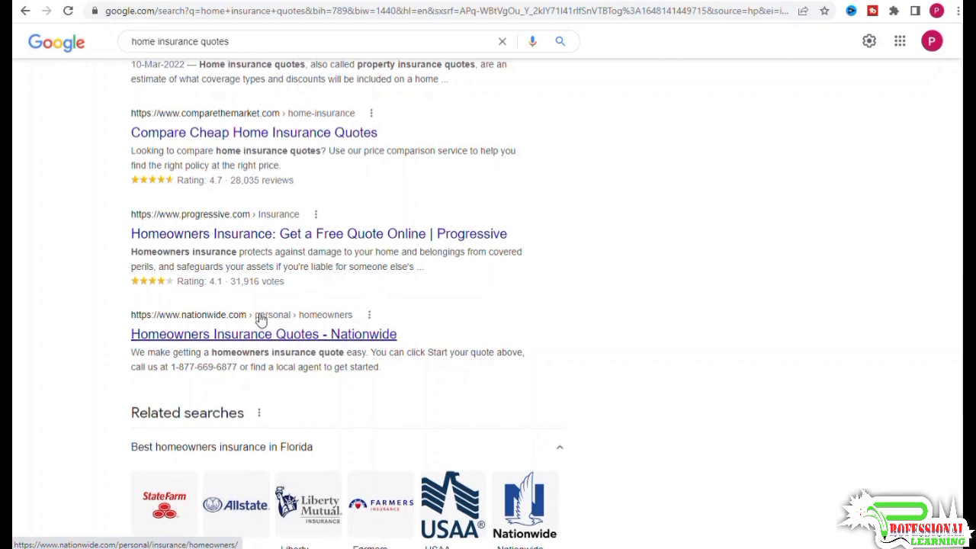
{"action": "scroll", "scroll_direction": "up", "scroll_amount": 3}
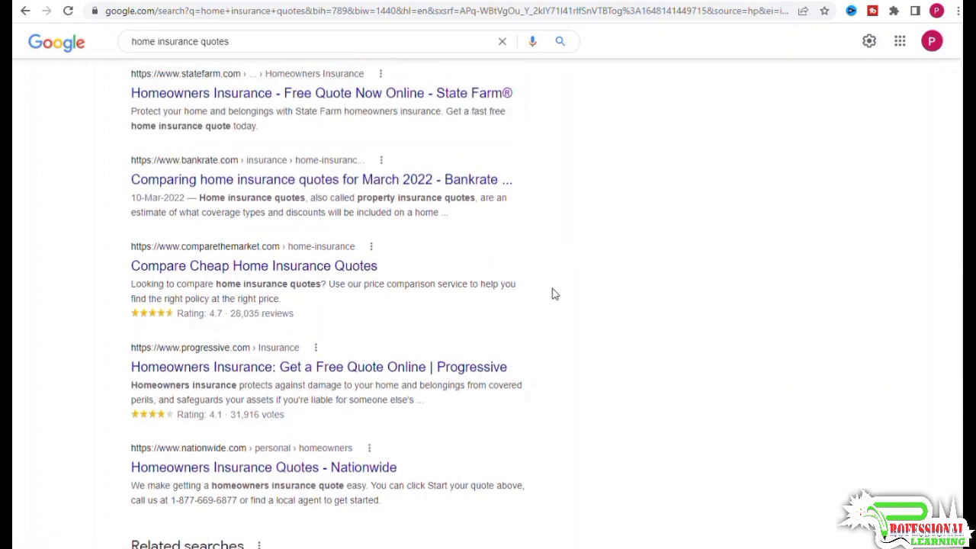
{"action": "scroll", "scroll_direction": "up", "scroll_amount": 3}
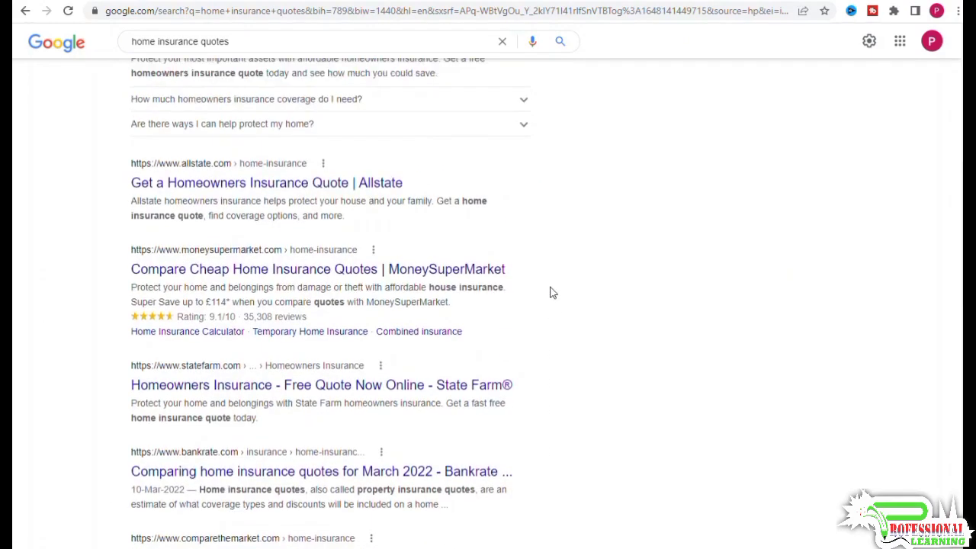
{"action": "scroll", "scroll_direction": "up", "scroll_amount": 3}
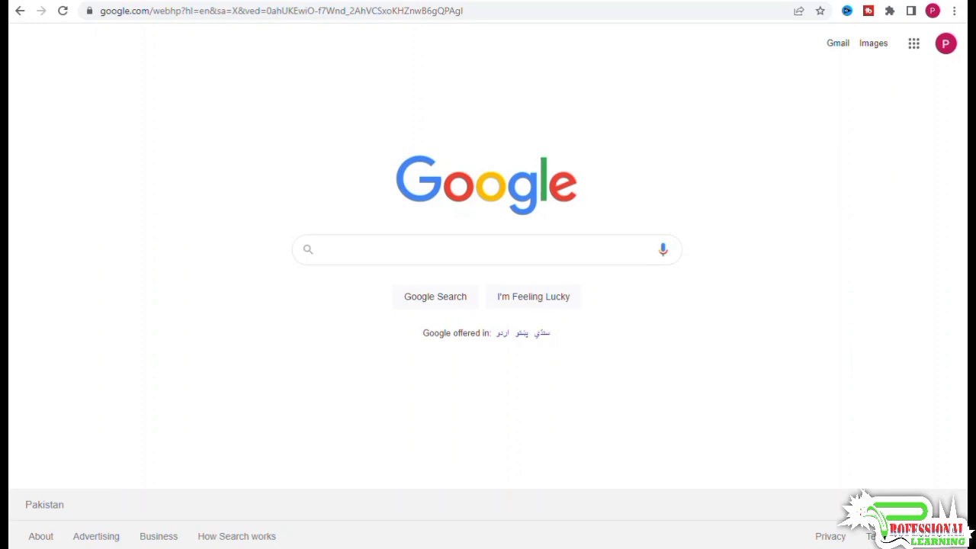
{"action": "mouse_move", "coordinate": [396, 242]}
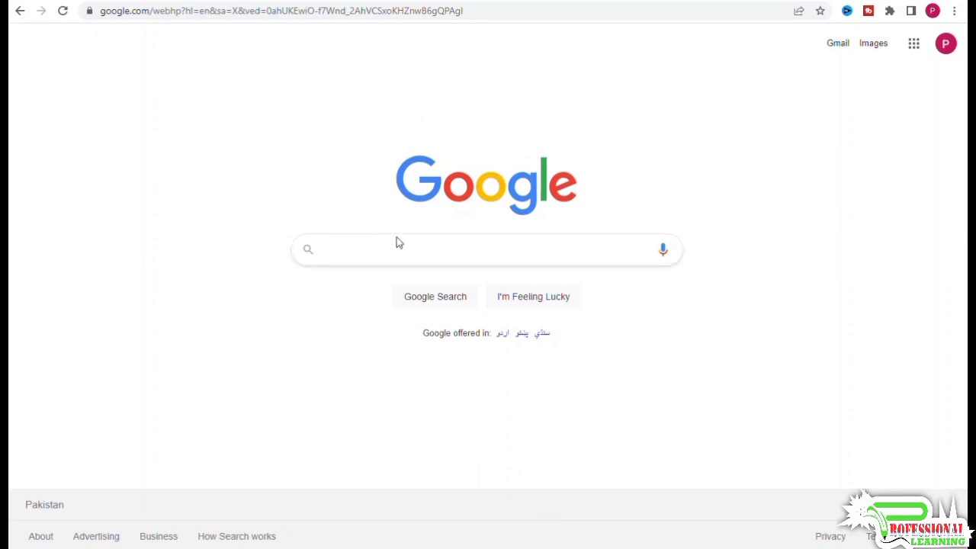
Step: Search Google for 'french toast recipe' to show the recipe cards and related questions
{"action": "type", "text": "fi"}
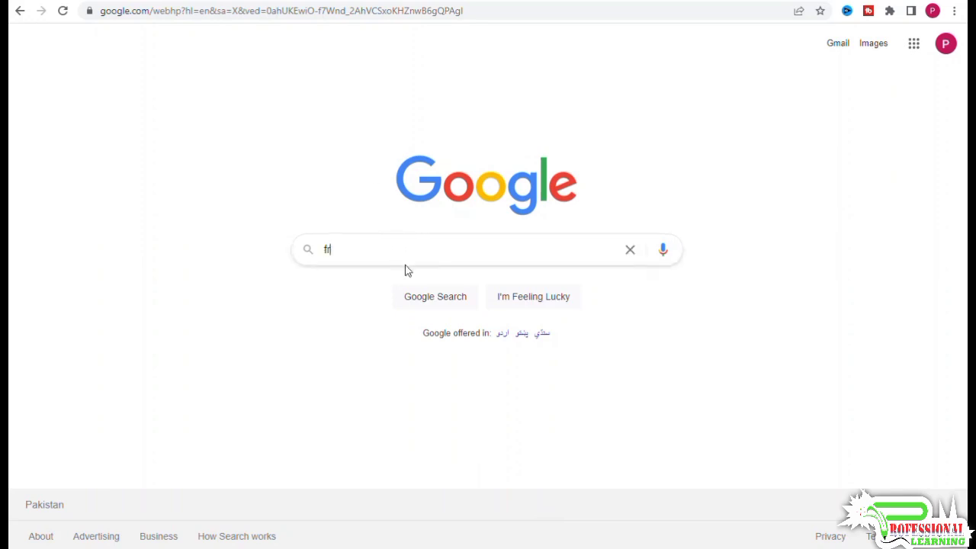
{"action": "type", "text": "rench"}
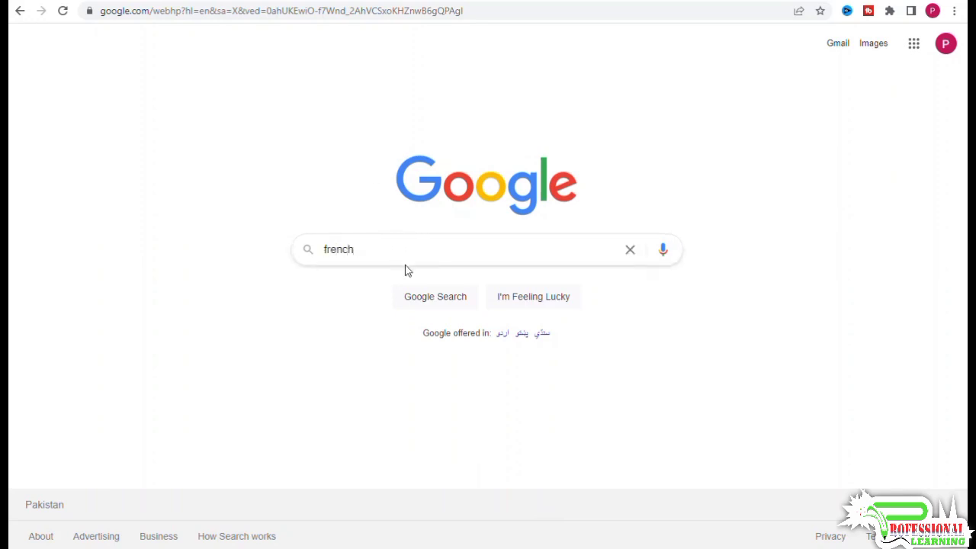
{"action": "type", "text": "to"}
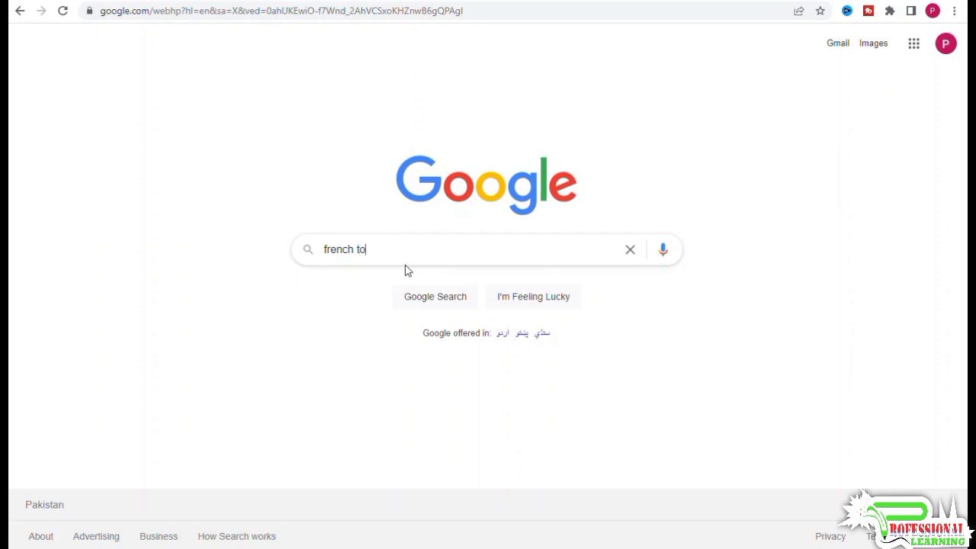
{"action": "type", "text": "ast re"}
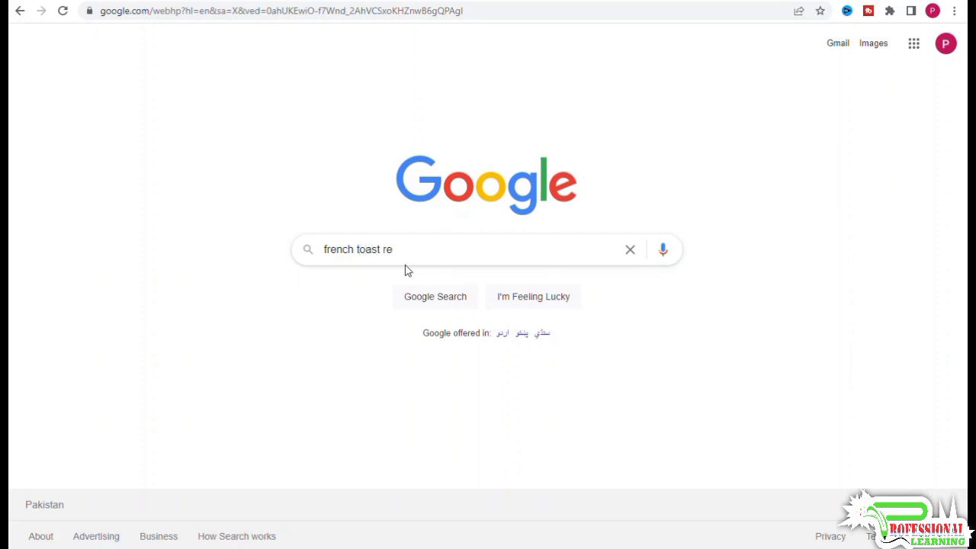
{"action": "type", "text": "cipe"}
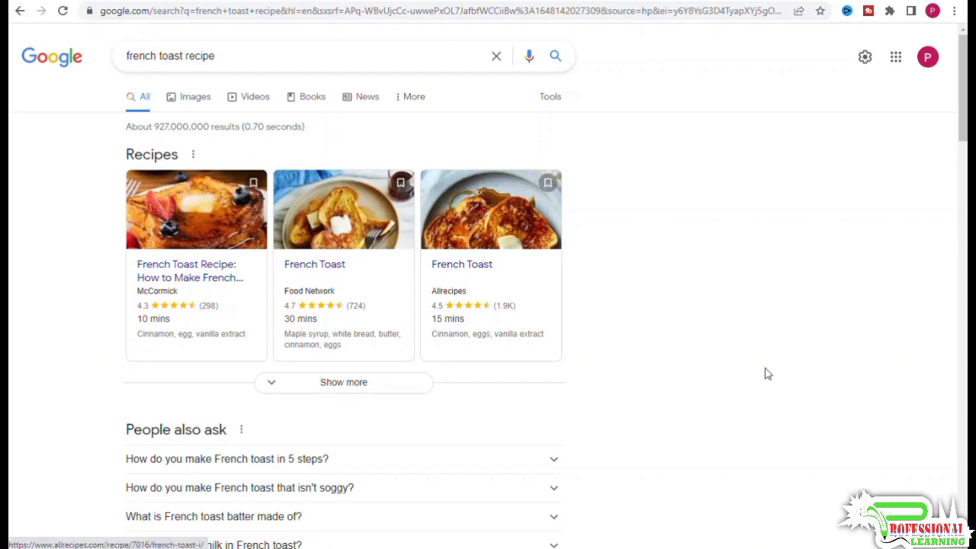
{"action": "scroll", "scroll_direction": "down", "scroll_amount": 3}
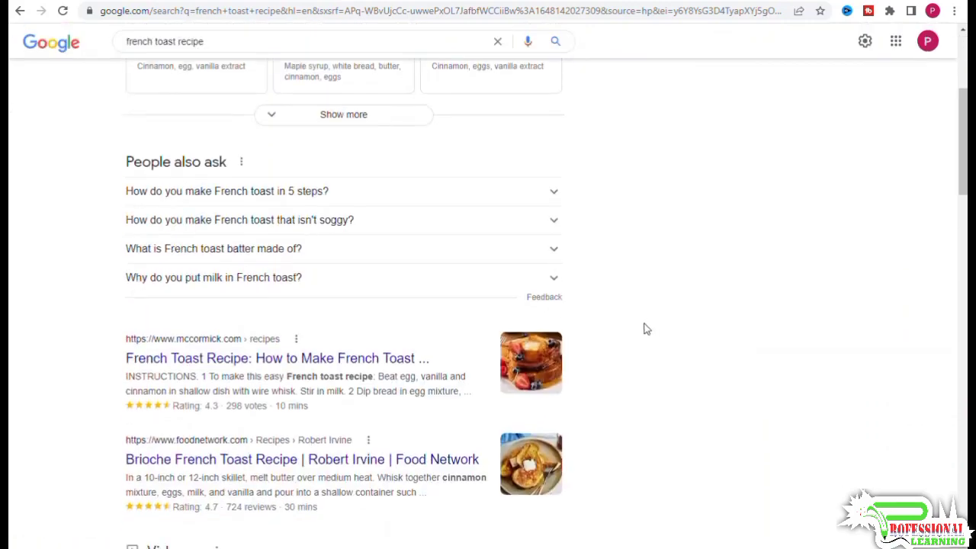
{"action": "scroll", "scroll_direction": "down", "scroll_amount": 3}
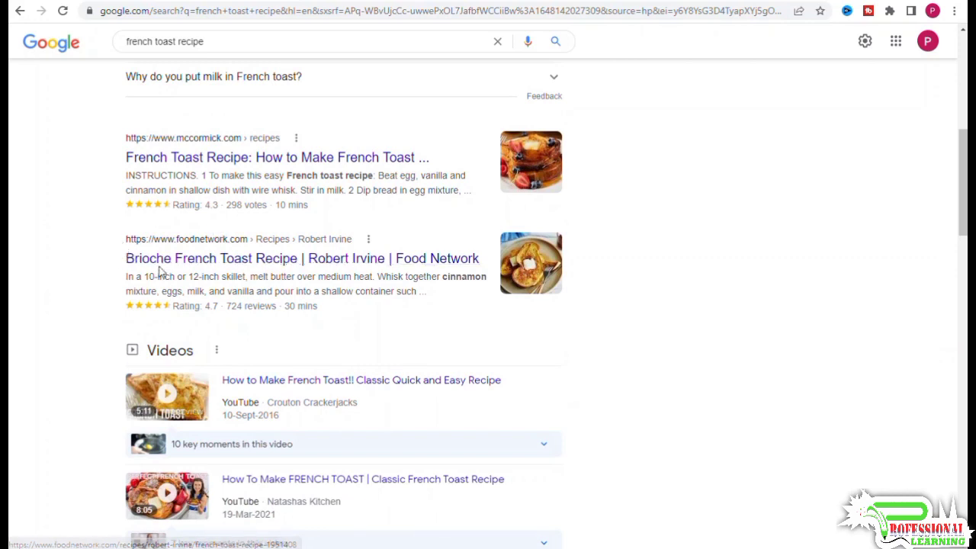
{"action": "mouse_move", "coordinate": [221, 263]}
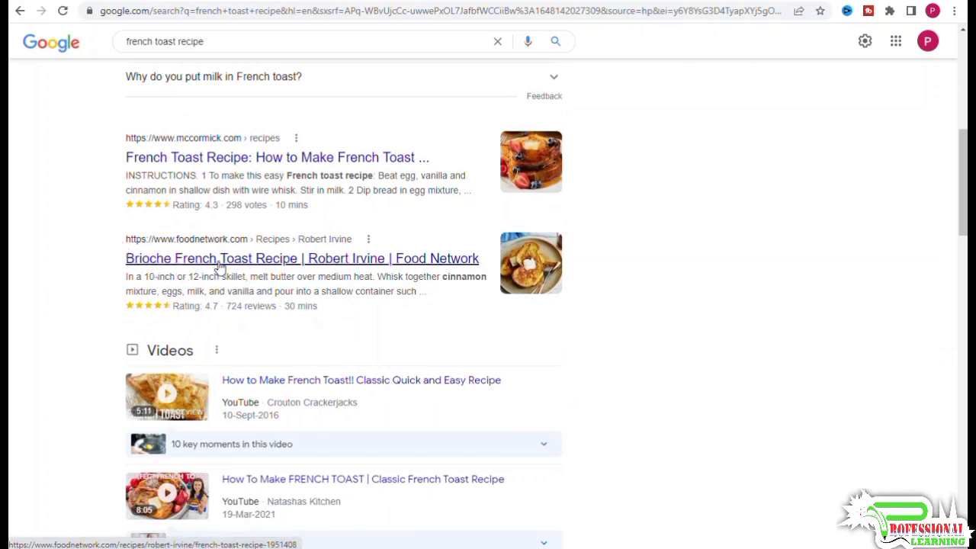
{"action": "mouse_move", "coordinate": [185, 282]}
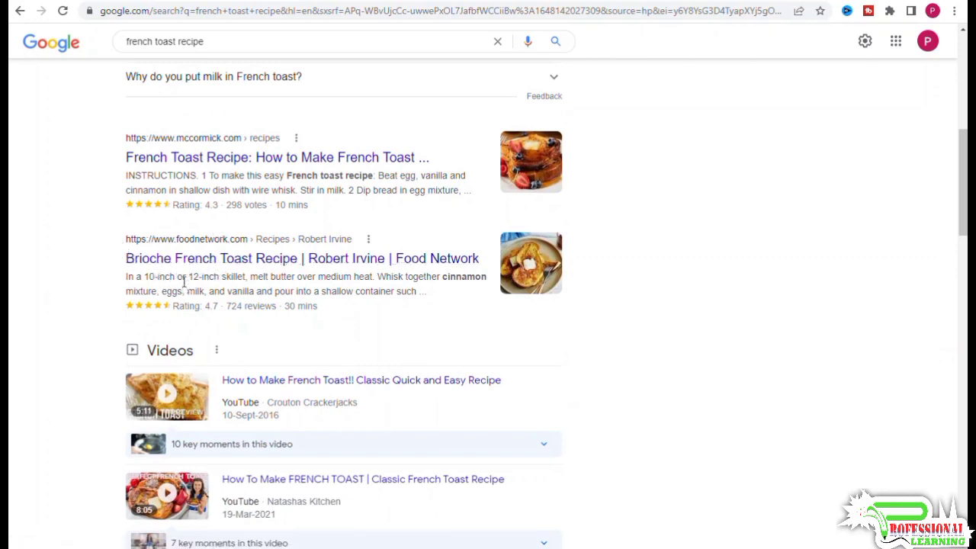
{"action": "scroll", "scroll_direction": "down", "scroll_amount": 3}
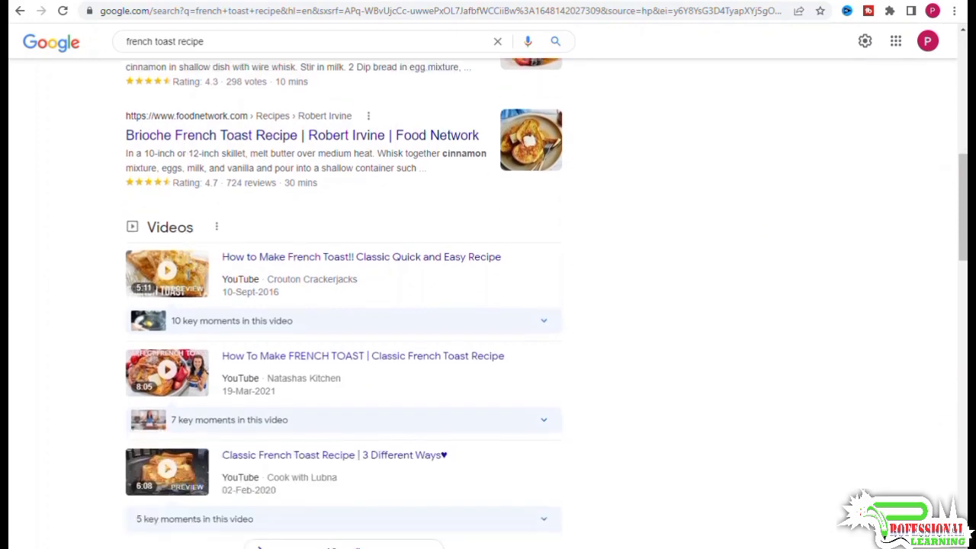
{"action": "scroll", "scroll_direction": "down", "scroll_amount": 3}
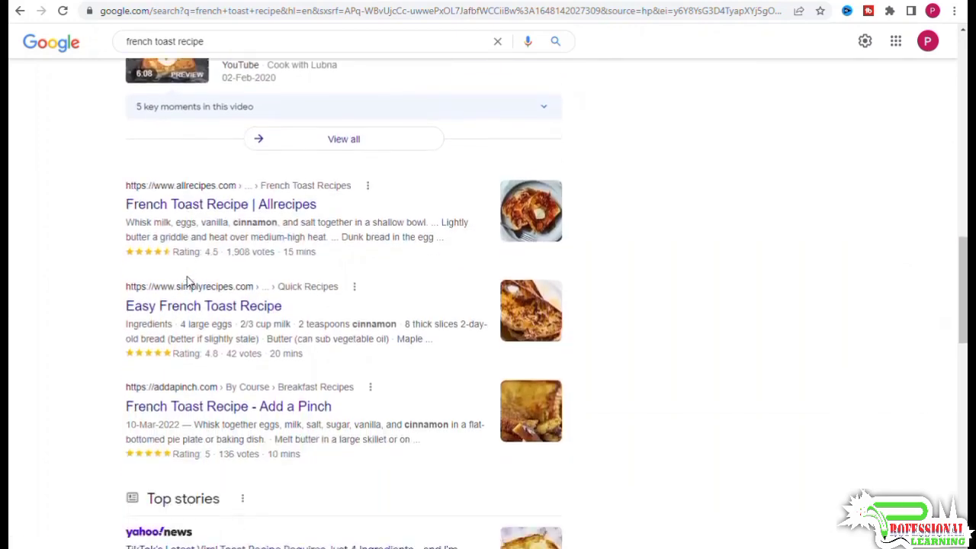
{"action": "scroll", "scroll_direction": "down", "scroll_amount": 3}
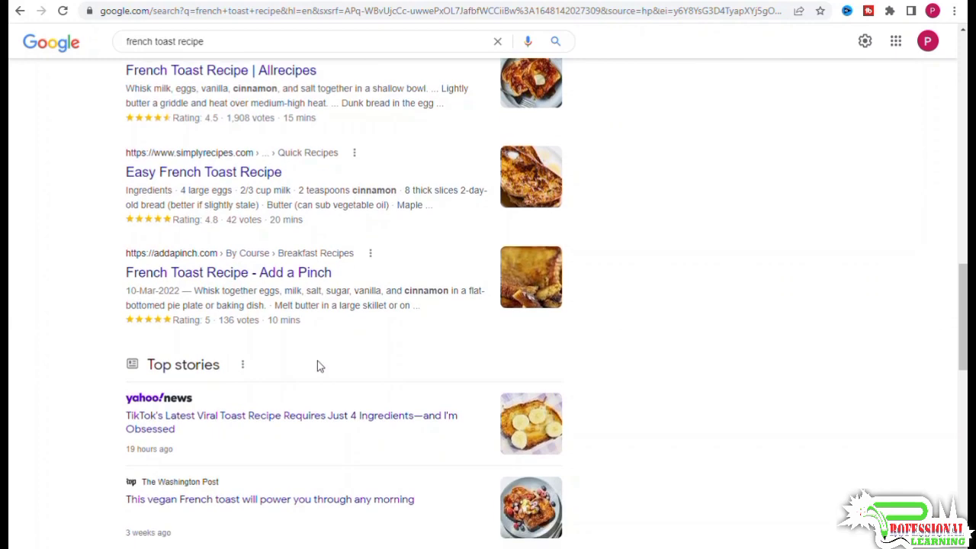
{"action": "scroll", "scroll_direction": "up", "scroll_amount": 3}
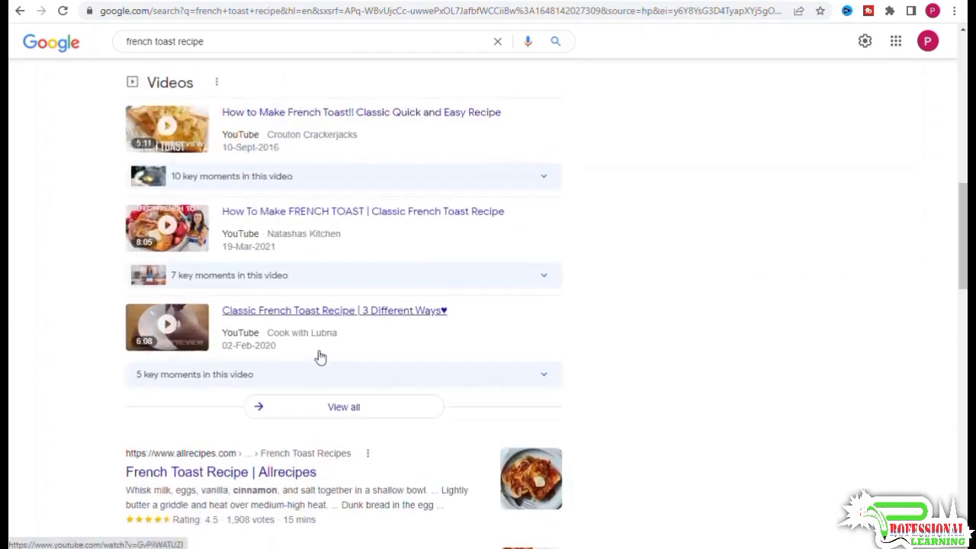
{"action": "scroll", "scroll_direction": "up", "scroll_amount": 3}
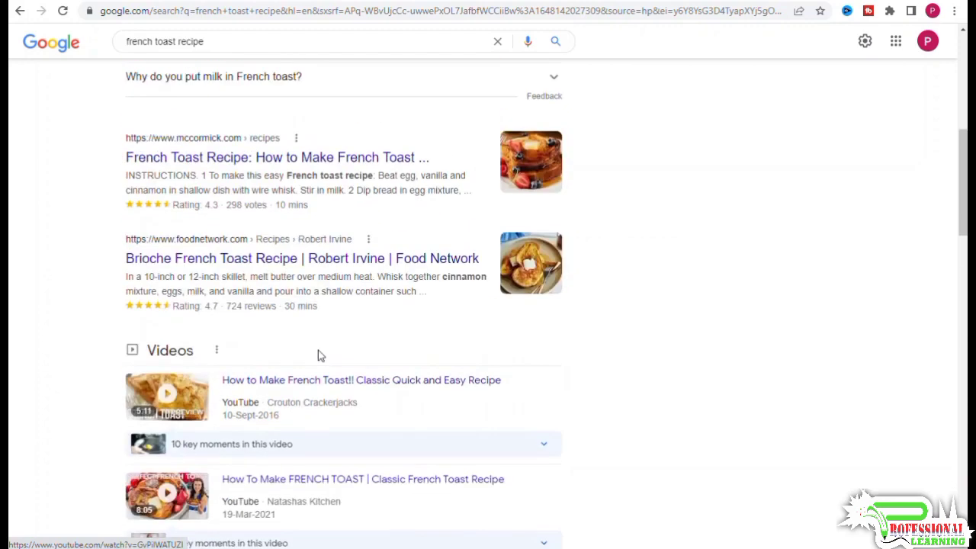
{"action": "scroll", "scroll_direction": "up", "scroll_amount": 3}
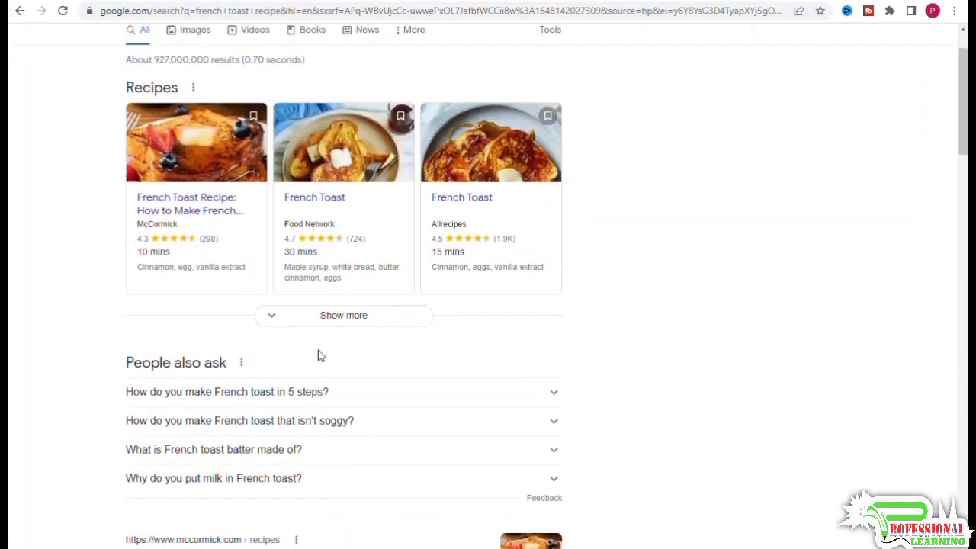
{"action": "scroll", "scroll_direction": "up", "scroll_amount": 3}
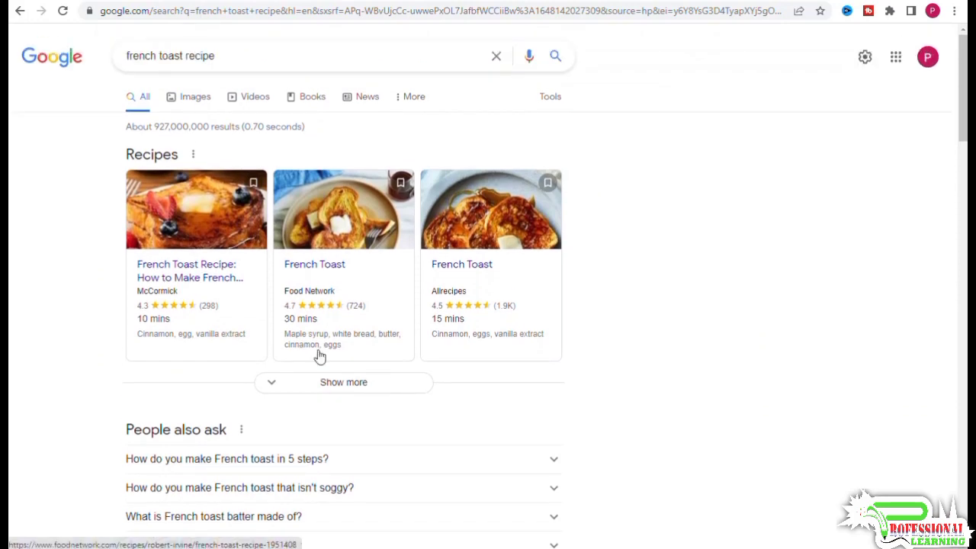
{"action": "scroll", "scroll_direction": "down", "scroll_amount": 3}
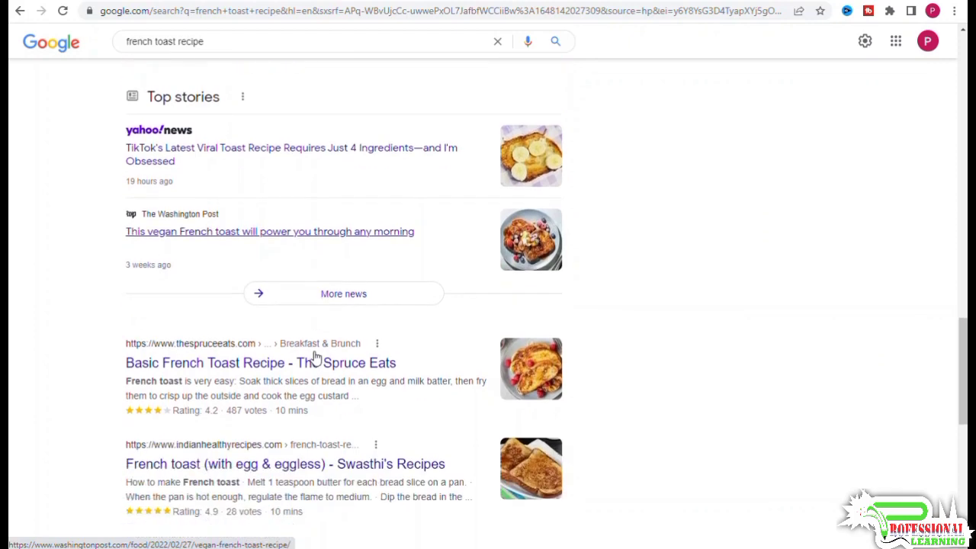
{"action": "scroll", "scroll_direction": "down", "scroll_amount": 3}
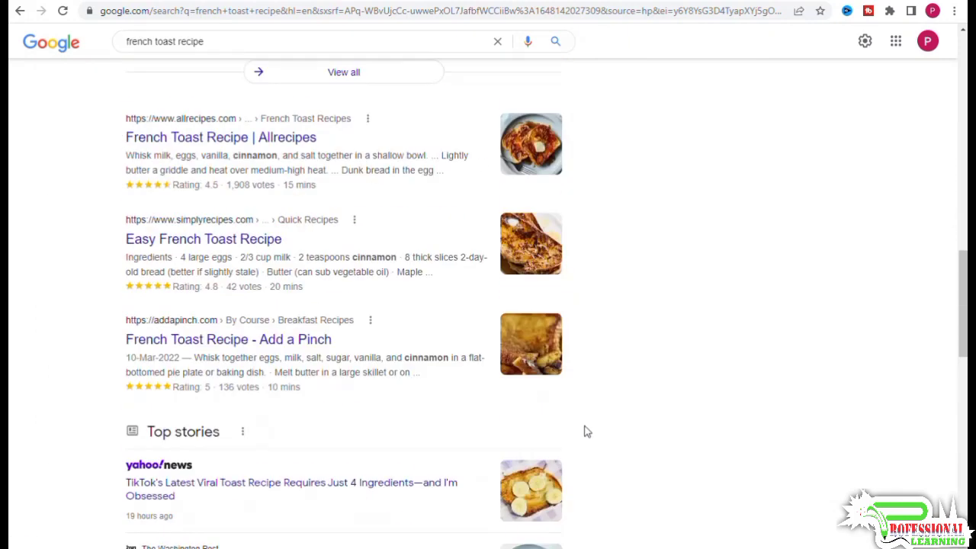
{"action": "scroll", "scroll_direction": "down", "scroll_amount": 3}
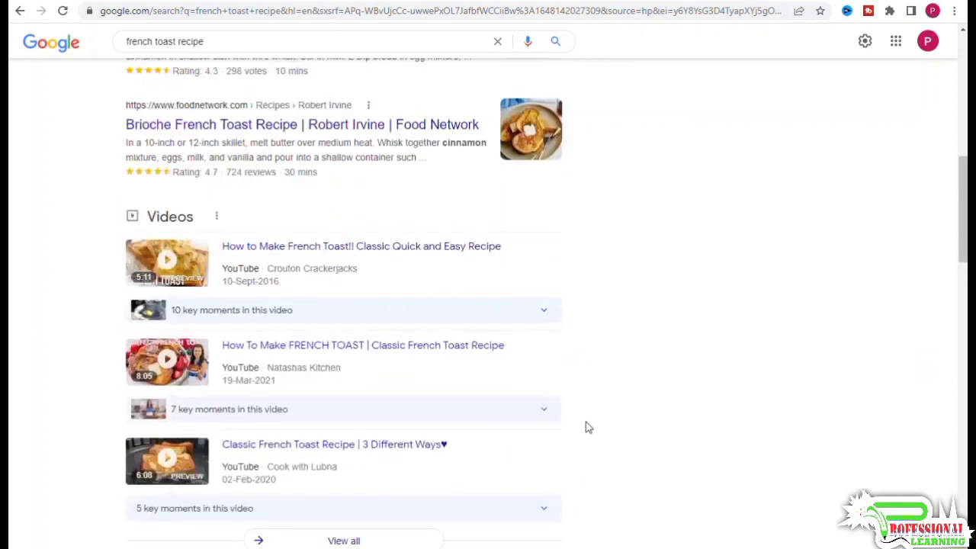
{"action": "mouse_move", "coordinate": [583, 402]}
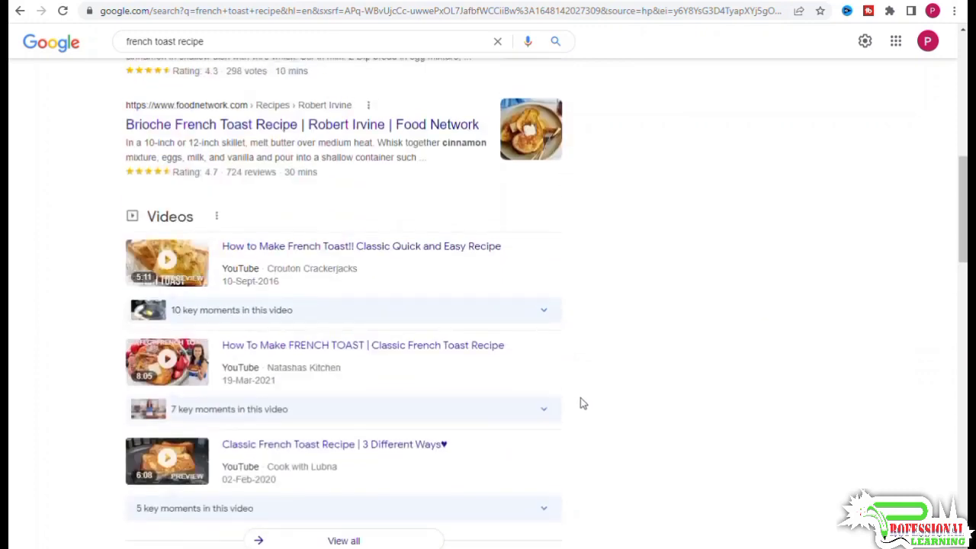
{"action": "mouse_move", "coordinate": [579, 389]}
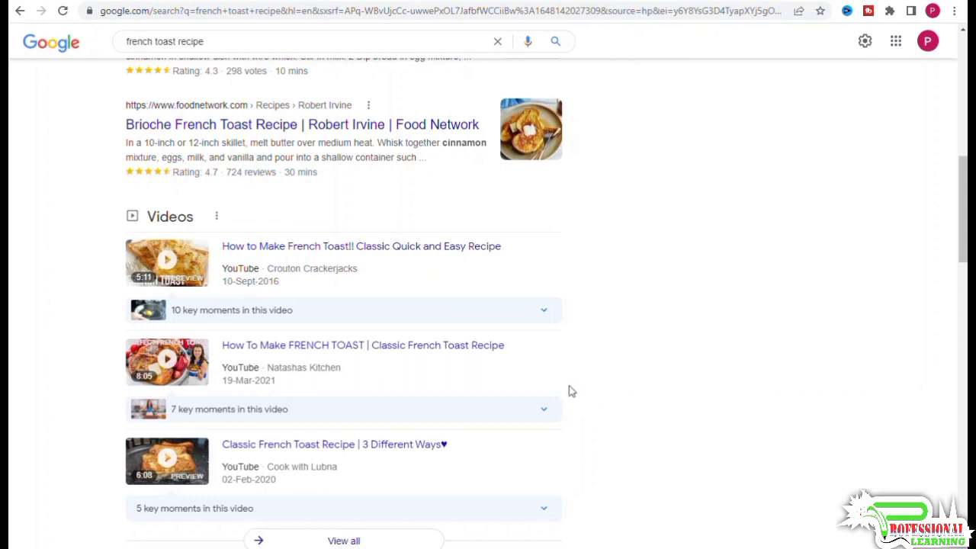
{"action": "mouse_move", "coordinate": [732, 355]}
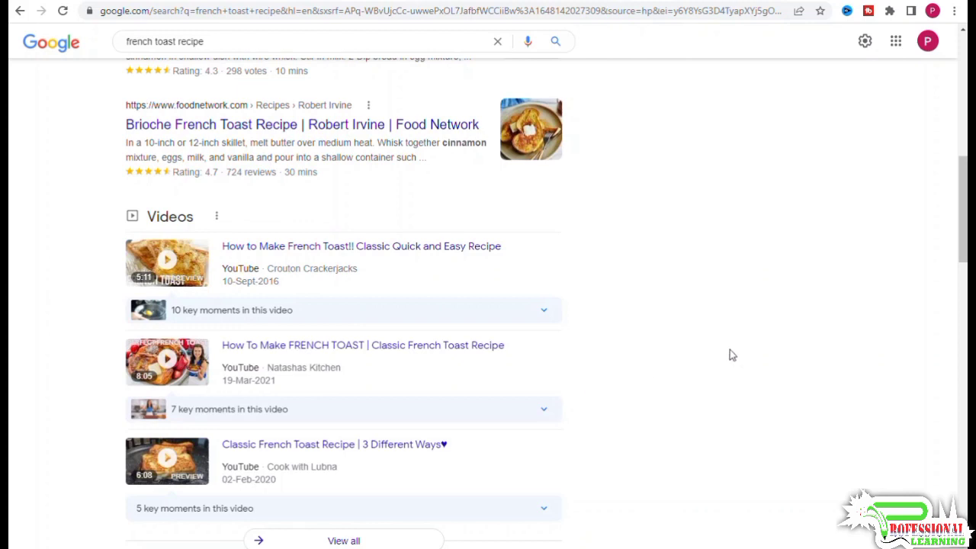
Step: Scroll up from the Videos section to the People also ask questions and top recipe sites
{"action": "scroll", "scroll_direction": "up", "scroll_amount": 3}
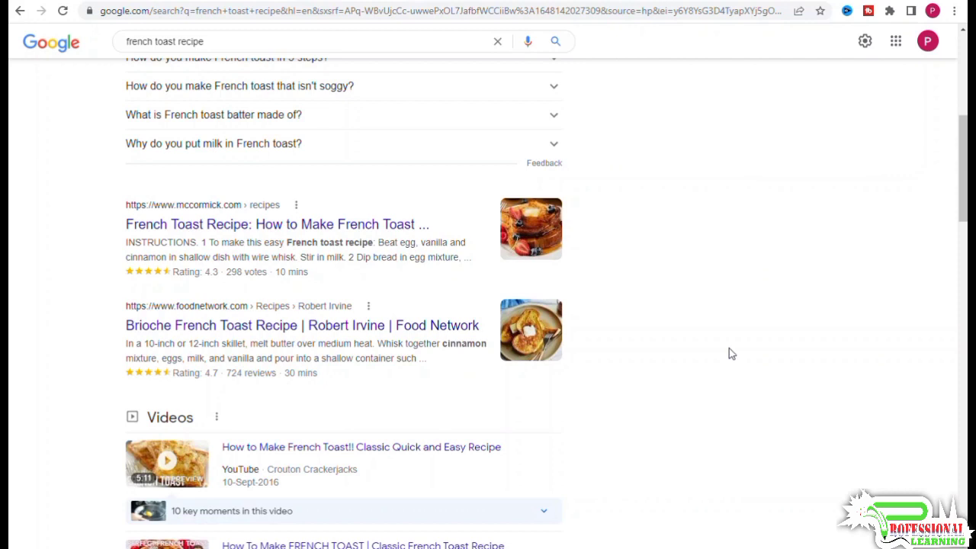
{"action": "mouse_move", "coordinate": [722, 360]}
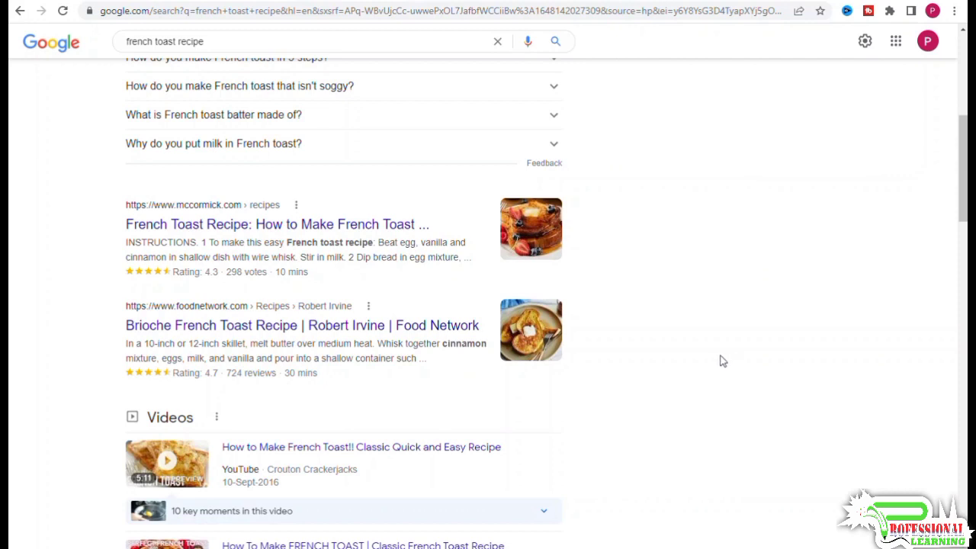
{"action": "mouse_move", "coordinate": [721, 349]}
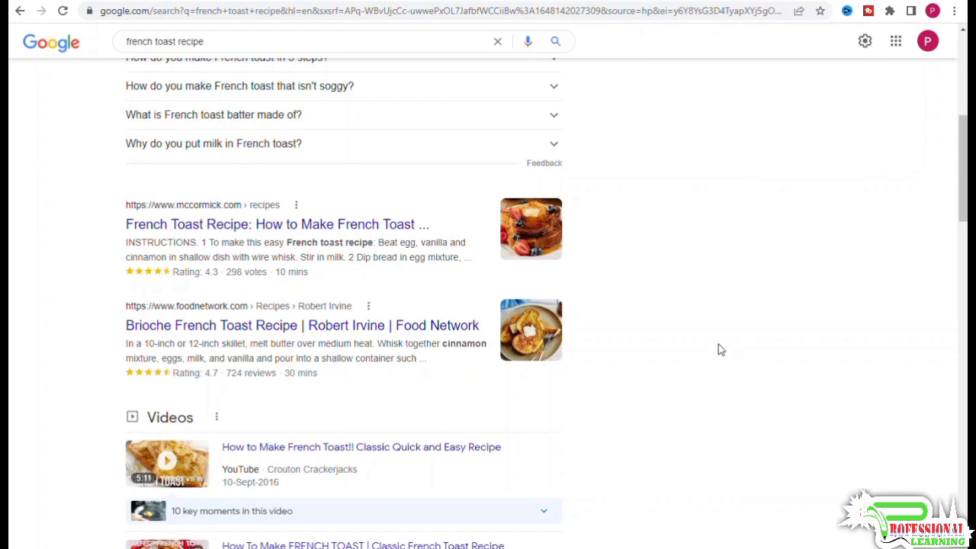
{"action": "scroll", "scroll_direction": "up", "scroll_amount": 3}
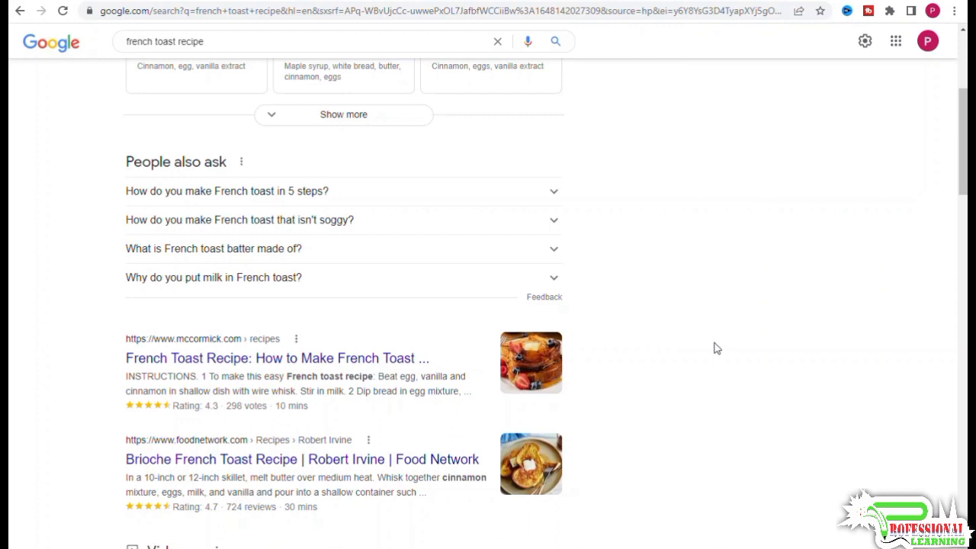
{"action": "mouse_move", "coordinate": [717, 341]}
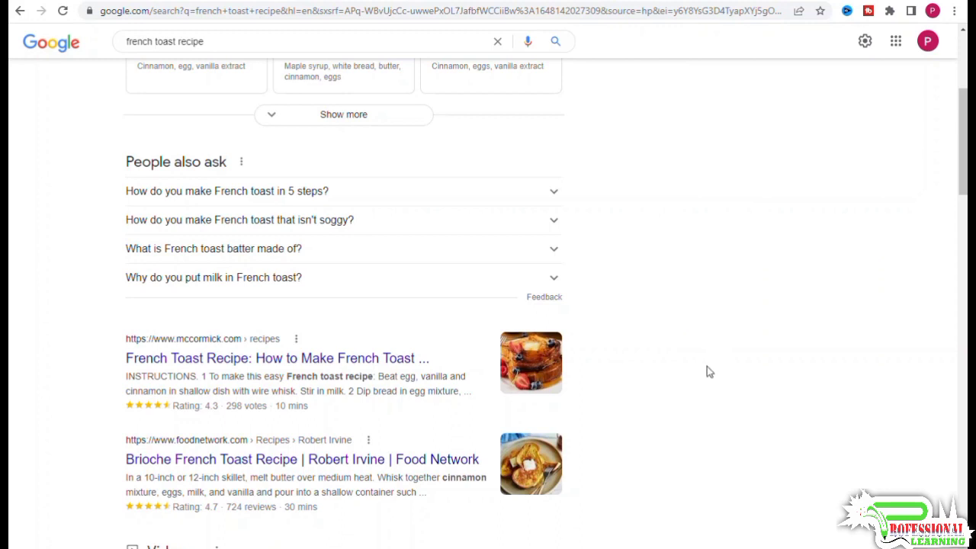
{"action": "mouse_move", "coordinate": [701, 372]}
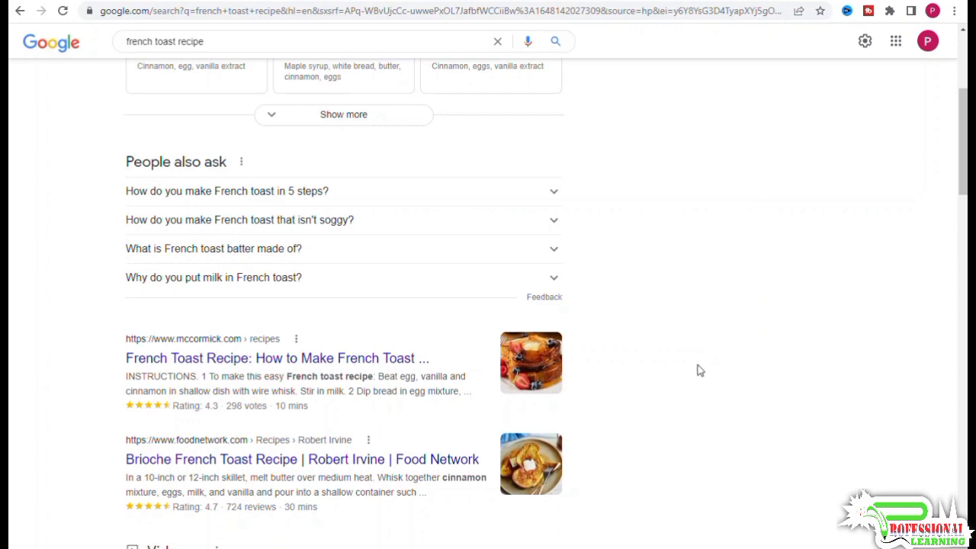
{"action": "mouse_move", "coordinate": [692, 371]}
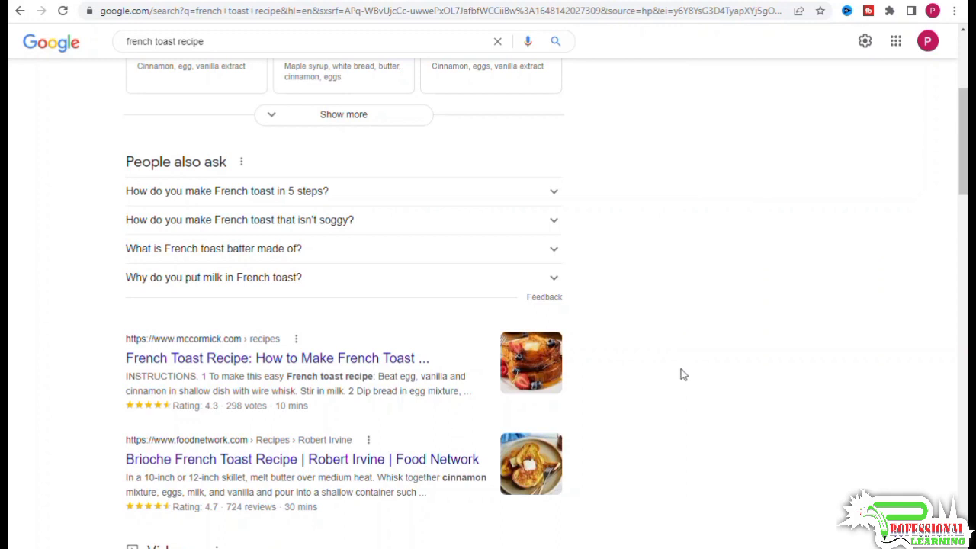
{"action": "mouse_move", "coordinate": [713, 434]}
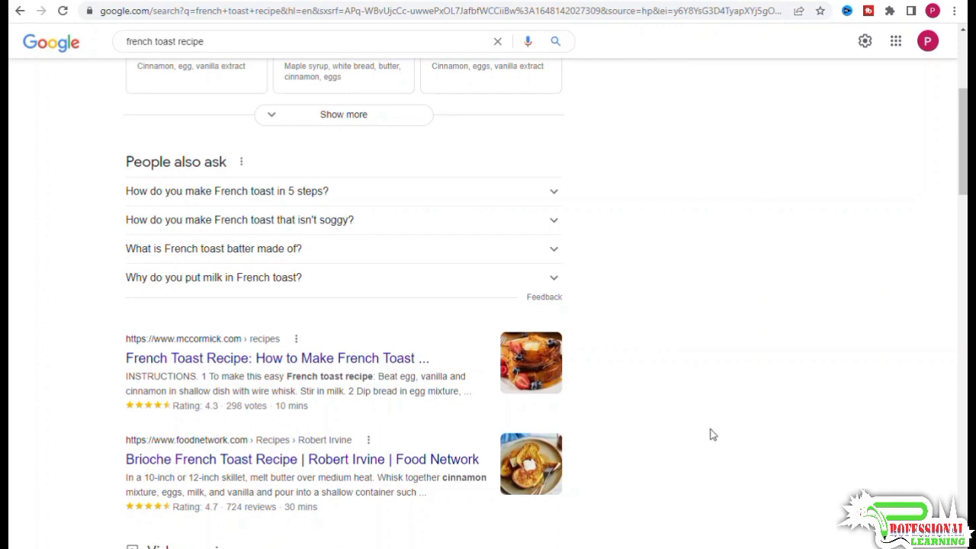
{"action": "mouse_move", "coordinate": [700, 425]}
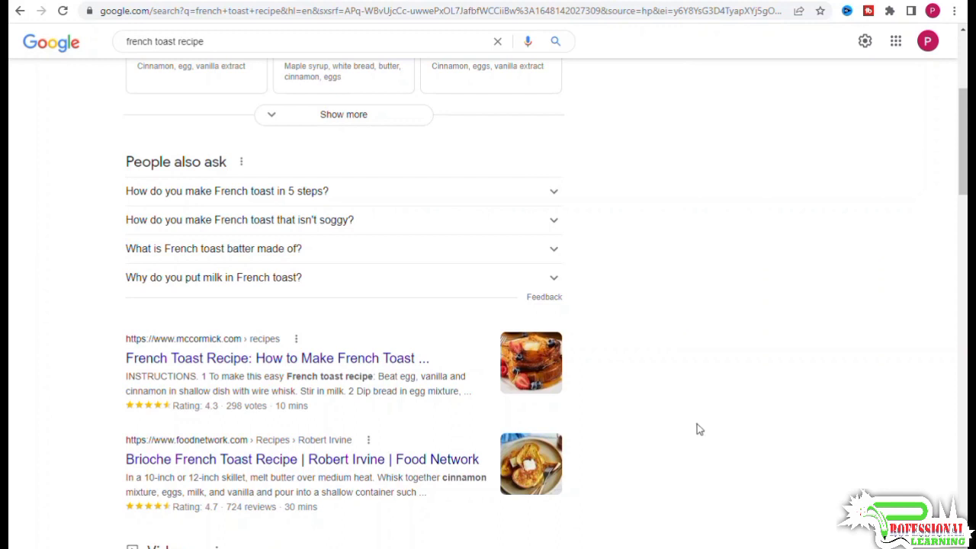
Step: Scroll down to the Videos section, then back up to the Recipes carousel near the top
{"action": "scroll", "scroll_direction": "up", "scroll_amount": 3}
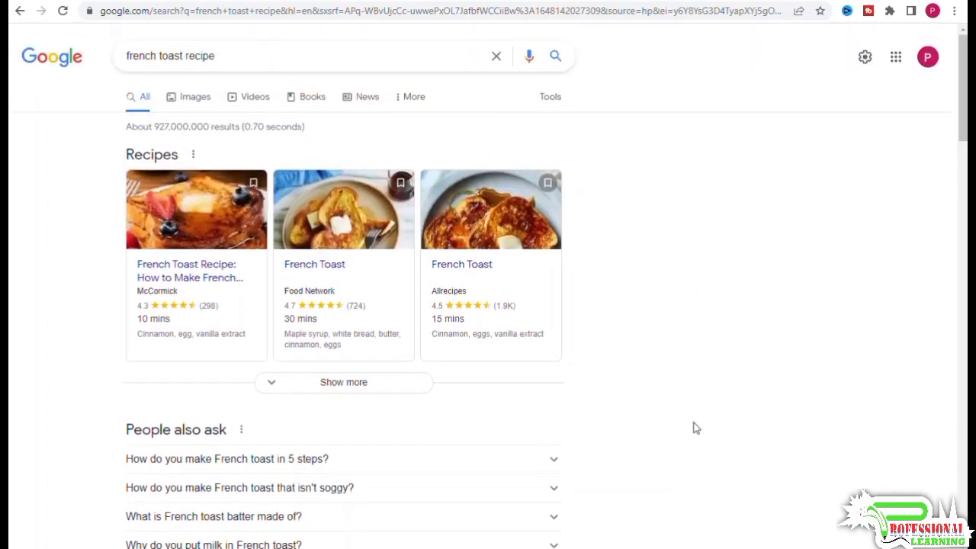
{"action": "scroll", "scroll_direction": "down", "scroll_amount": 3}
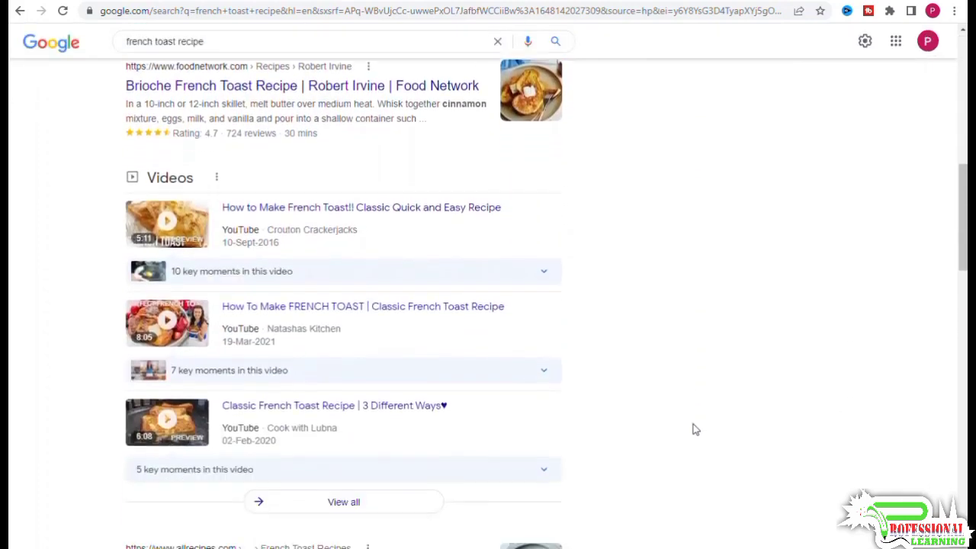
{"action": "scroll", "scroll_direction": "down", "scroll_amount": 3}
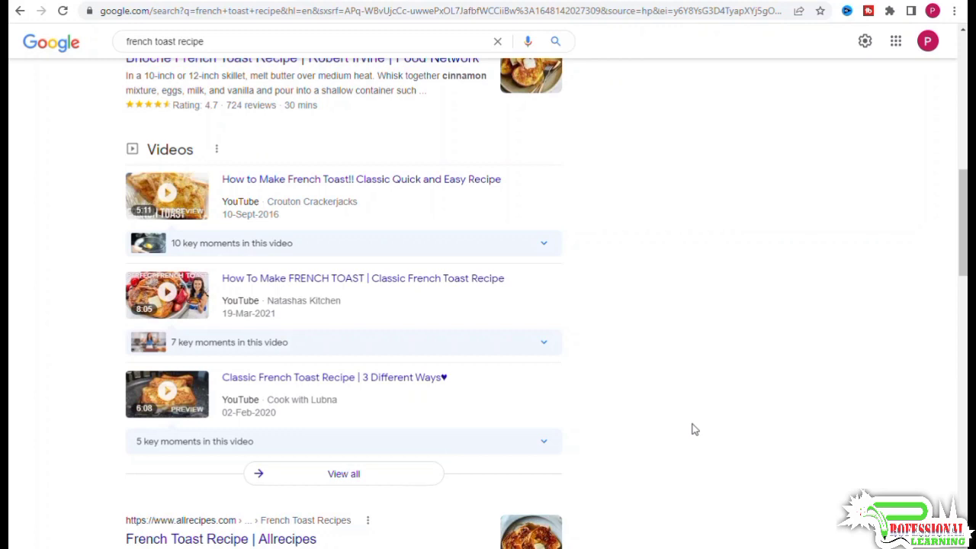
{"action": "mouse_move", "coordinate": [686, 384]}
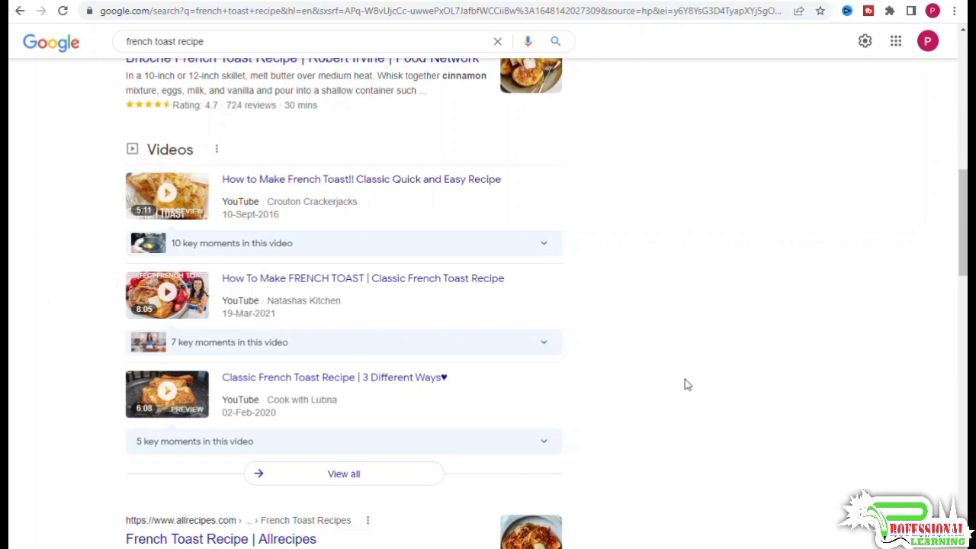
{"action": "scroll", "scroll_direction": "up", "scroll_amount": 3}
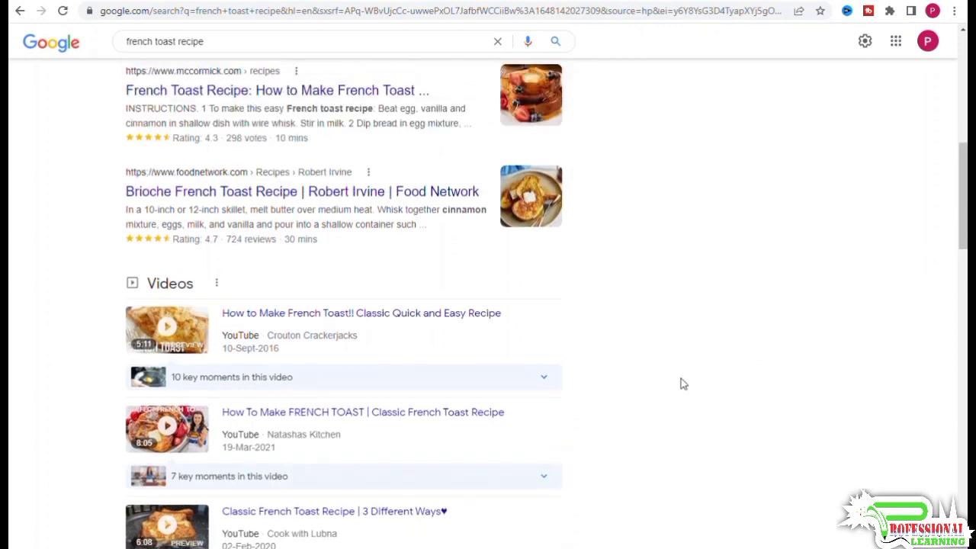
{"action": "scroll", "scroll_direction": "up", "scroll_amount": 3}
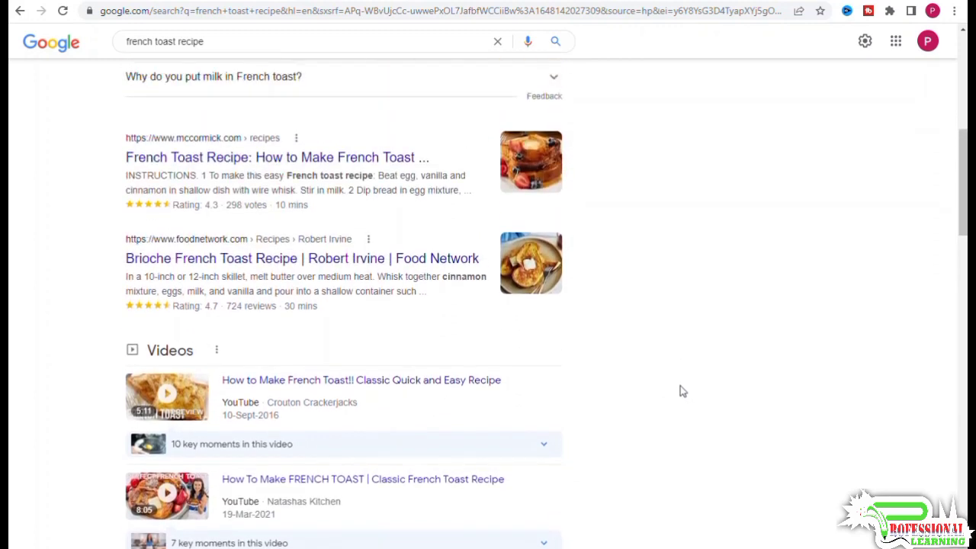
{"action": "scroll", "scroll_direction": "up", "scroll_amount": 3}
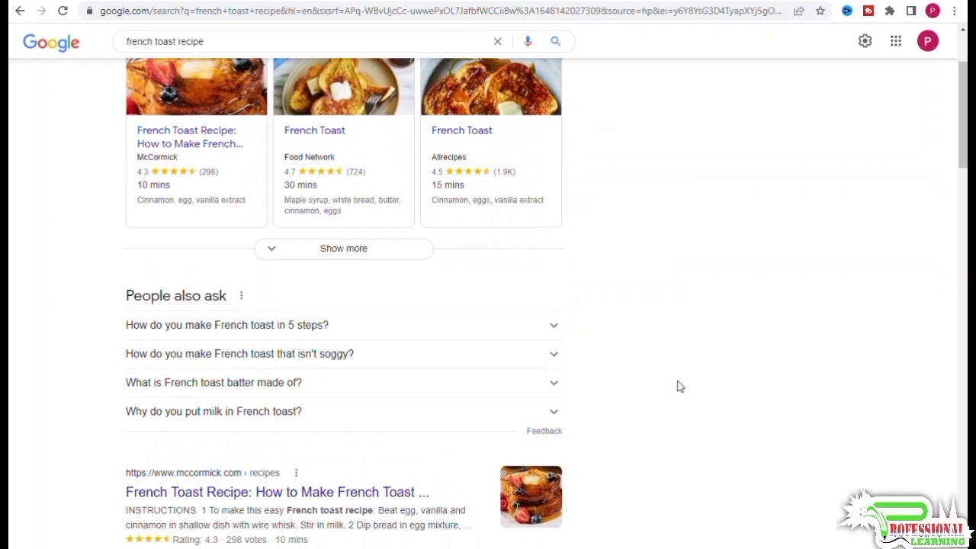
{"action": "scroll", "scroll_direction": "up", "scroll_amount": 3}
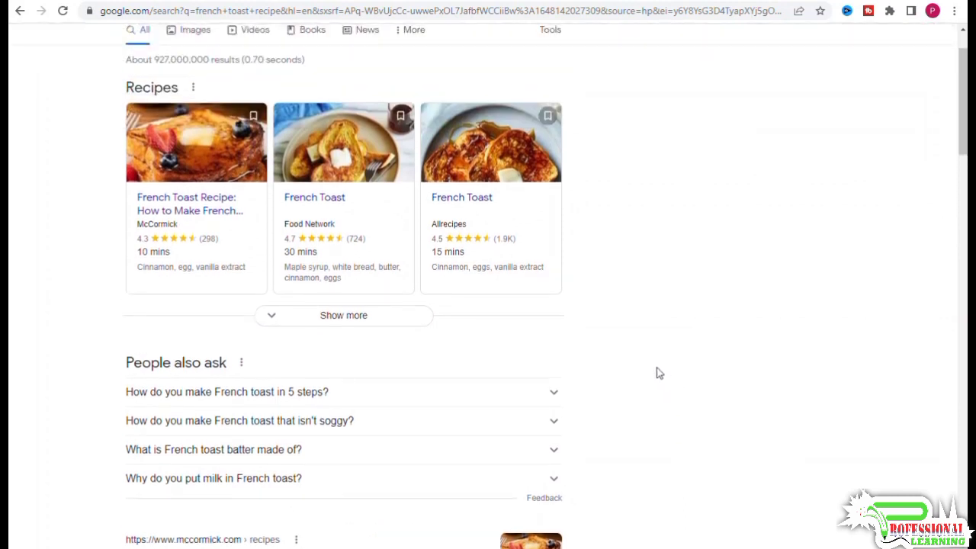
{"action": "mouse_move", "coordinate": [885, 295]}
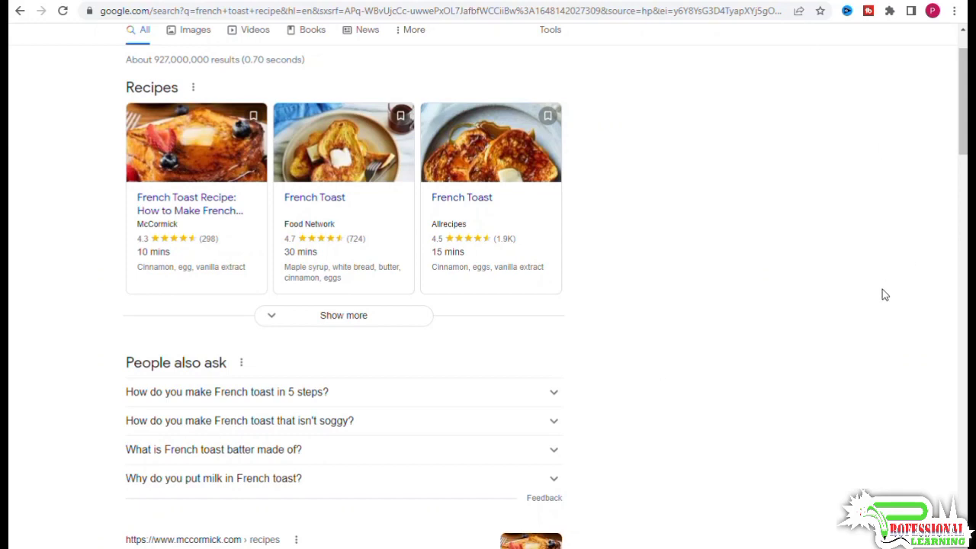